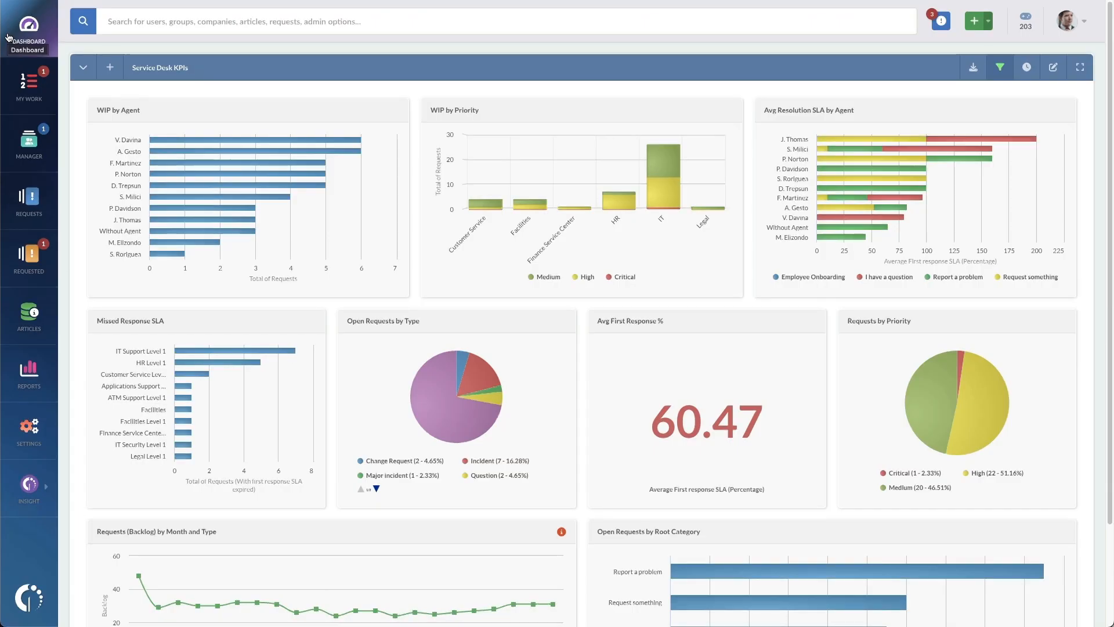
mouse_move(13, 441)
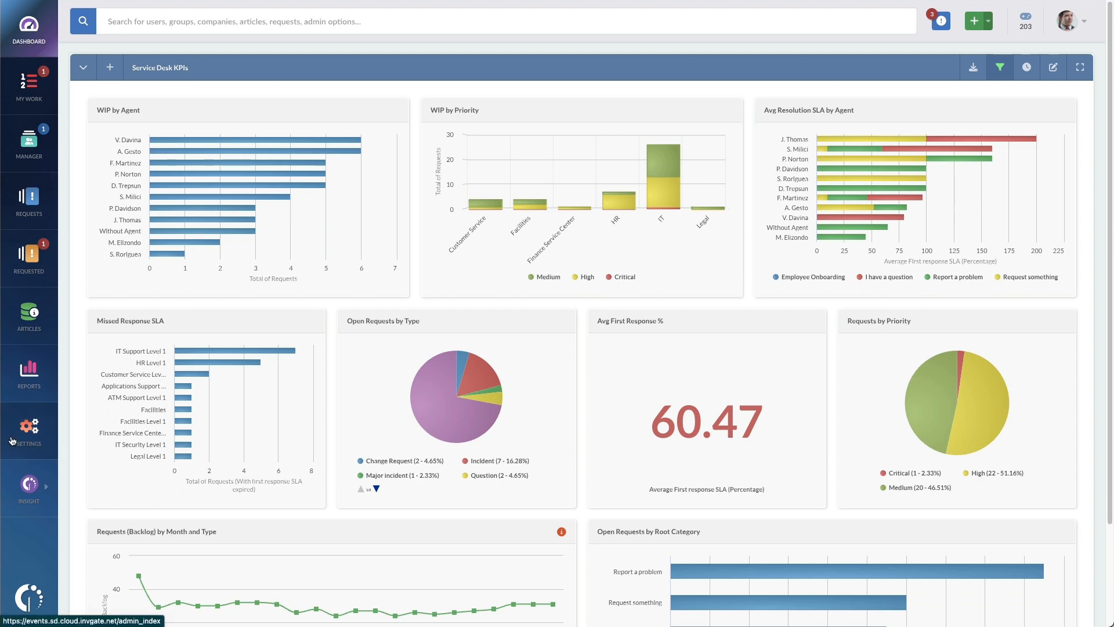
- Open Settings > Requests > Workflows and scroll to Article creation of the Knowledge Base
click(29, 430)
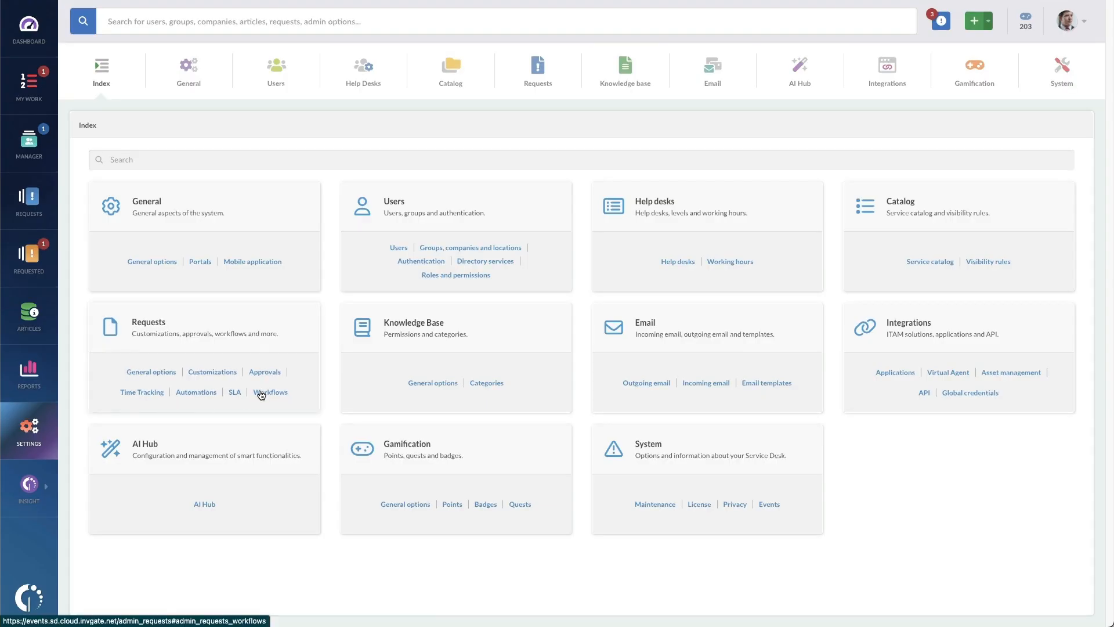
click(273, 391)
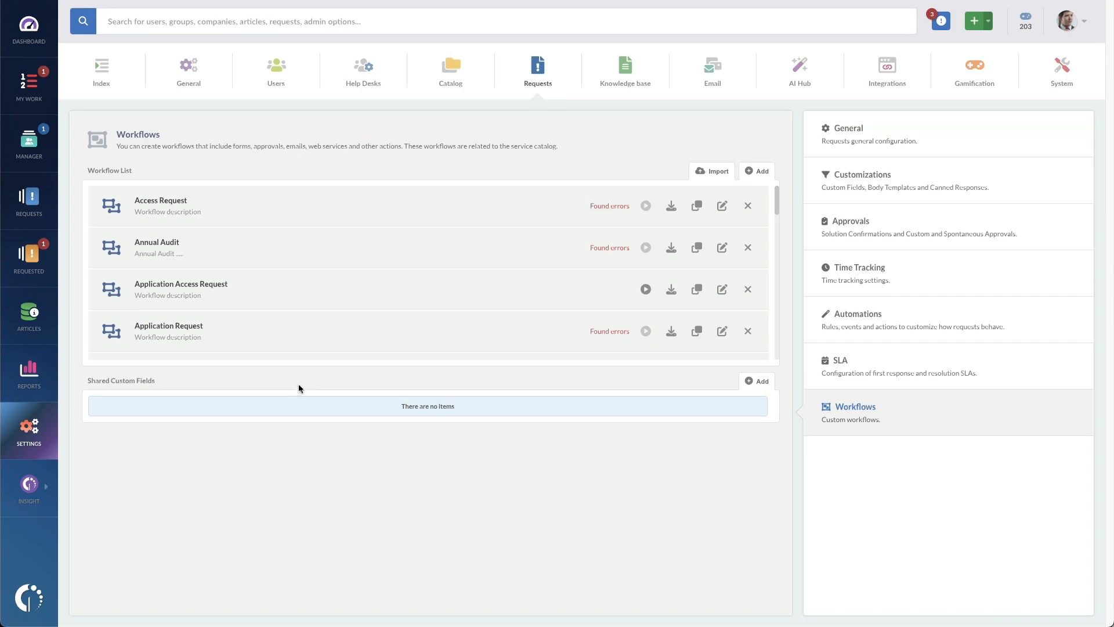
scroll(down, 3)
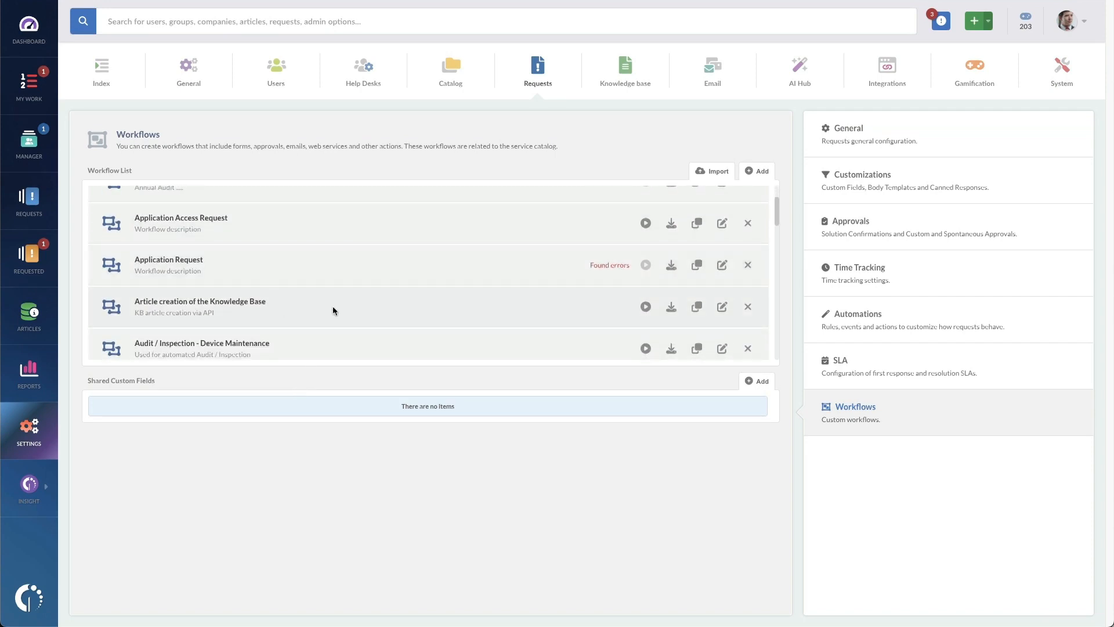
mouse_move(722, 306)
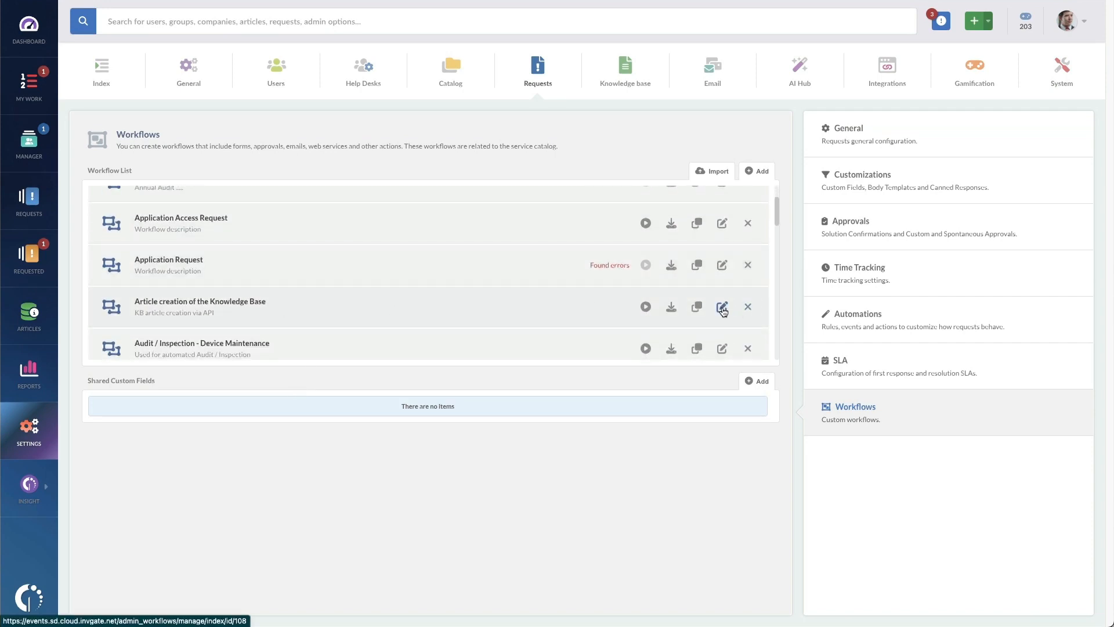
- Edit the Article creation of the Knowledge Base workflow and pan its diagram
click(721, 306)
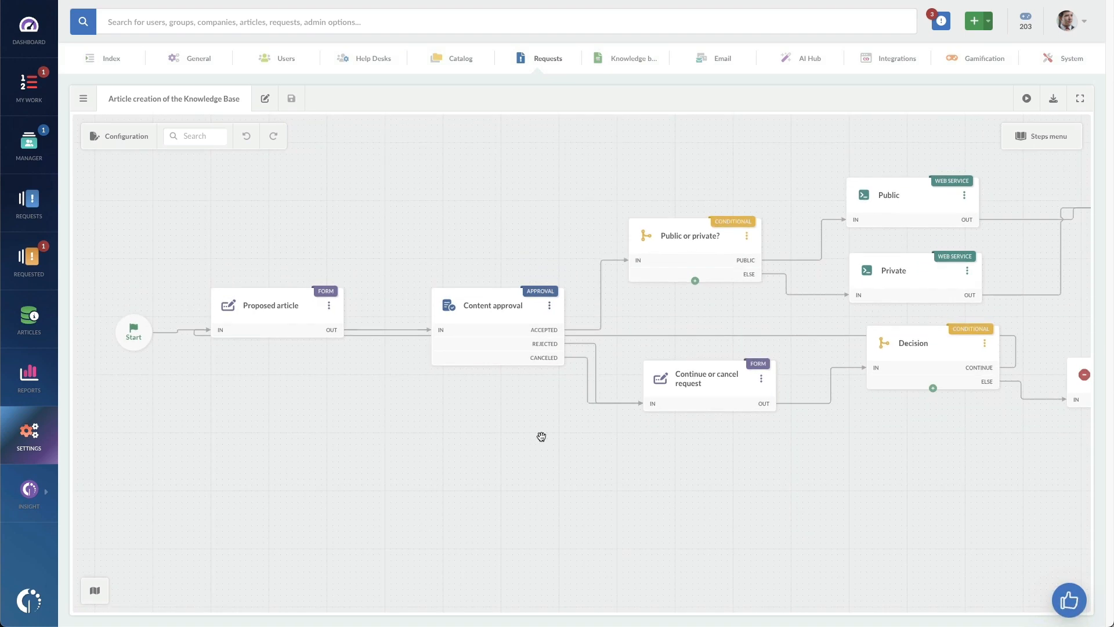
drag(541, 437, 823, 508)
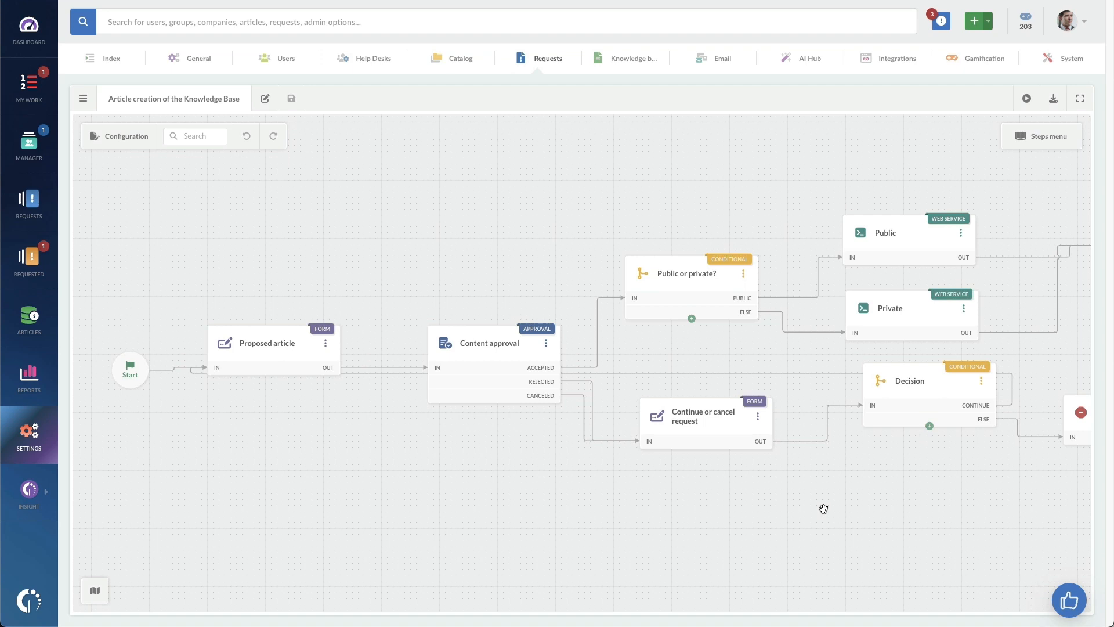
mouse_move(129, 377)
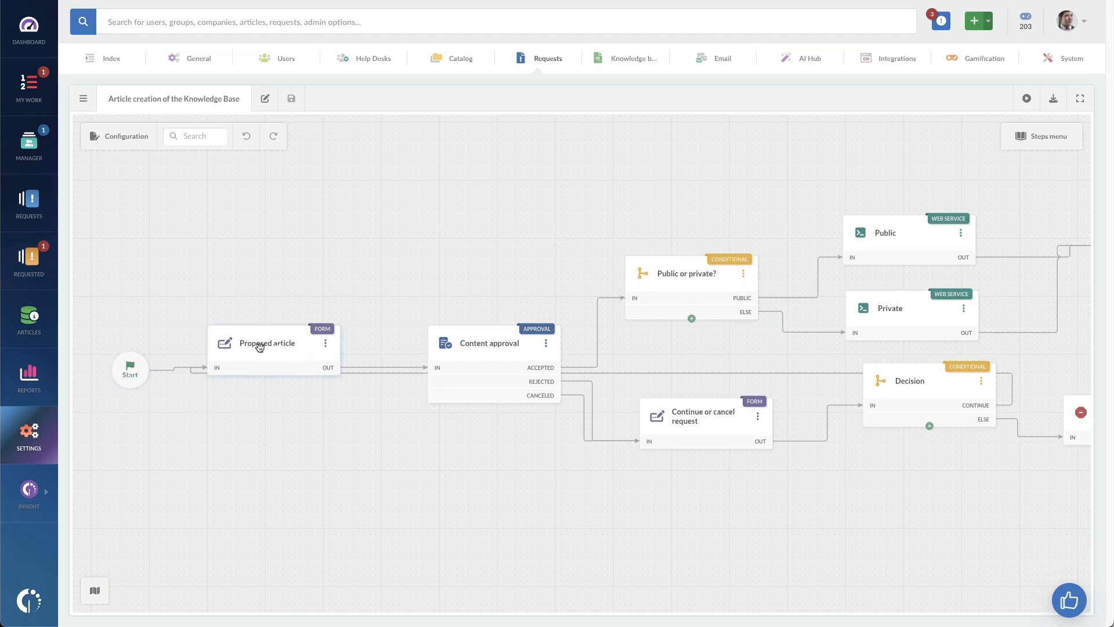
mouse_move(546, 348)
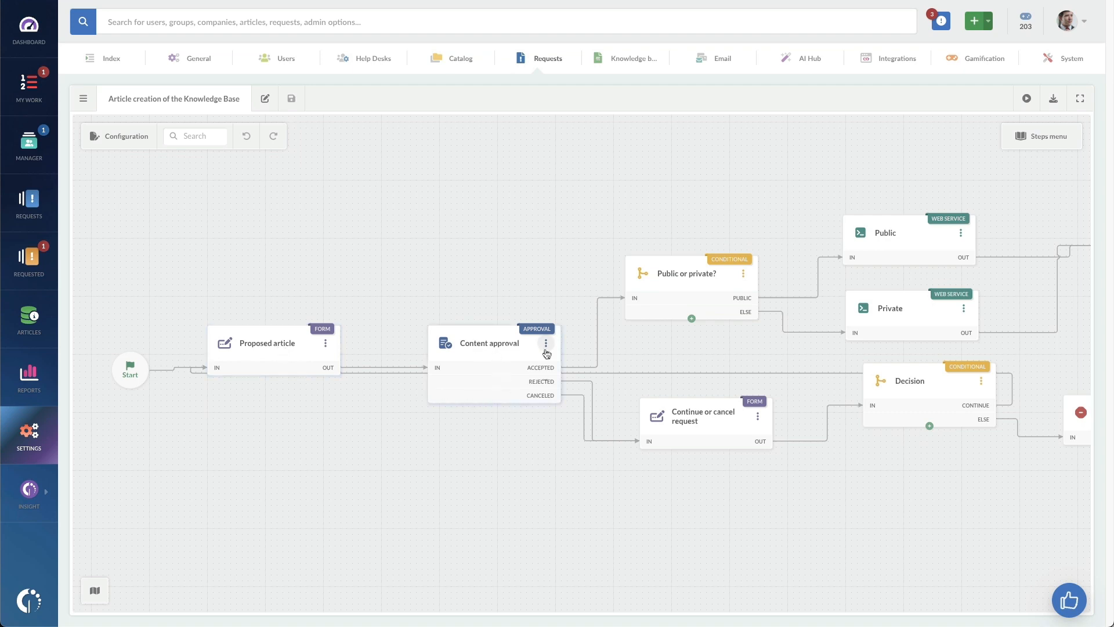
mouse_move(664, 327)
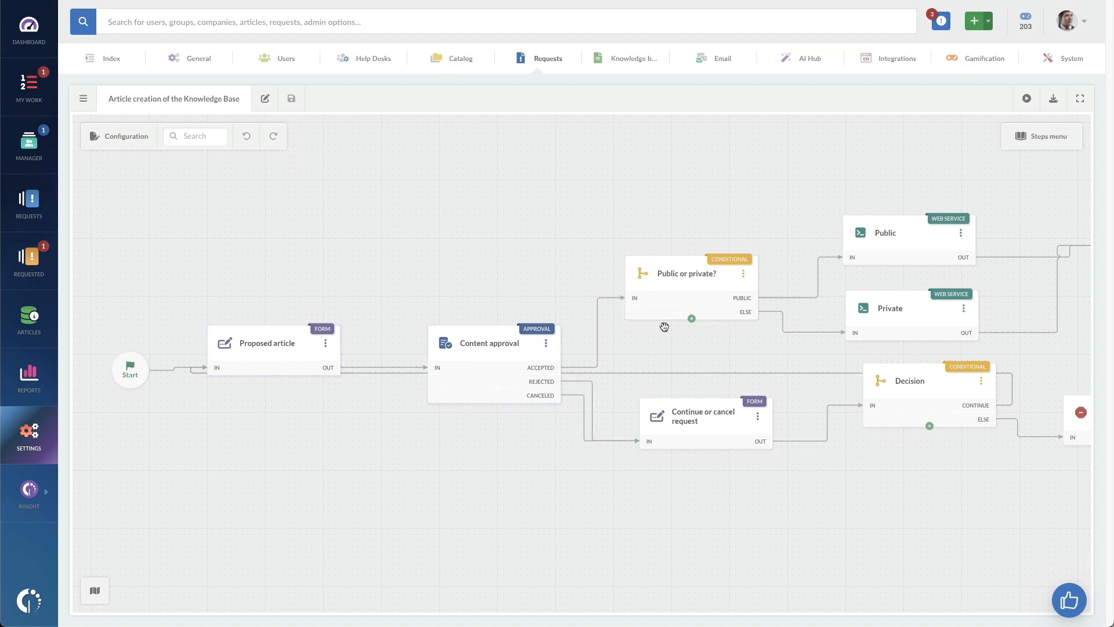
mouse_move(644, 275)
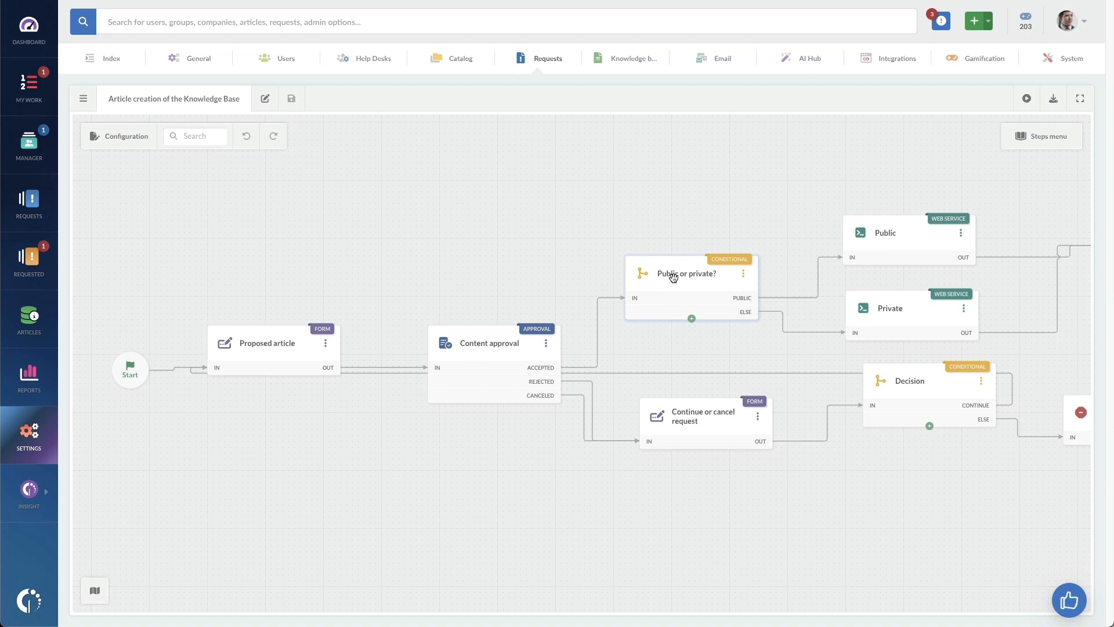
mouse_move(681, 426)
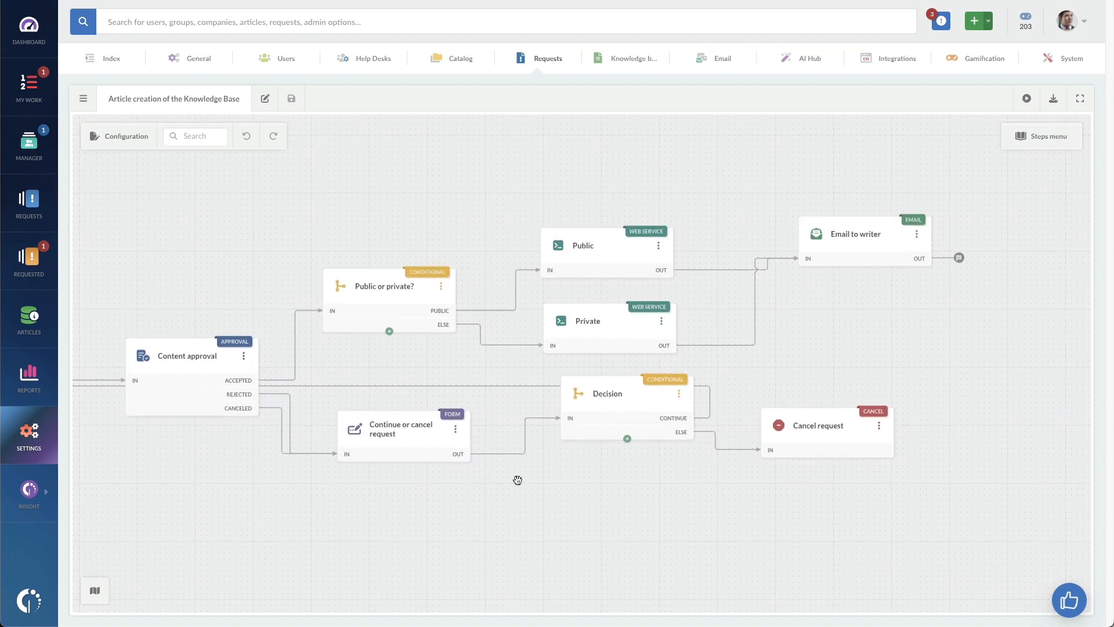
mouse_move(615, 288)
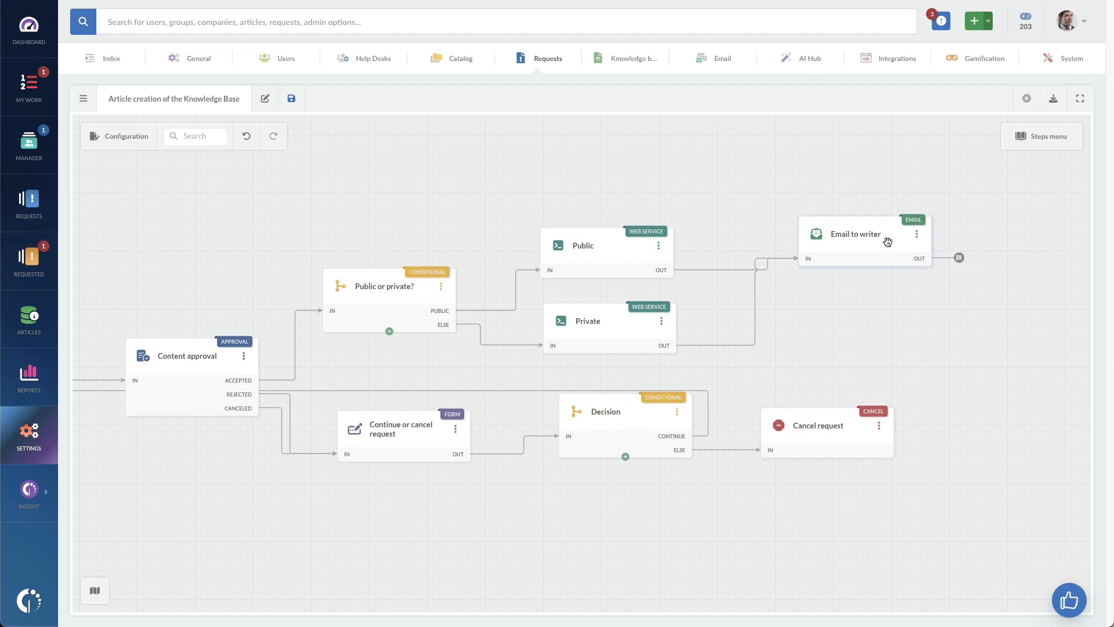
mouse_move(438, 206)
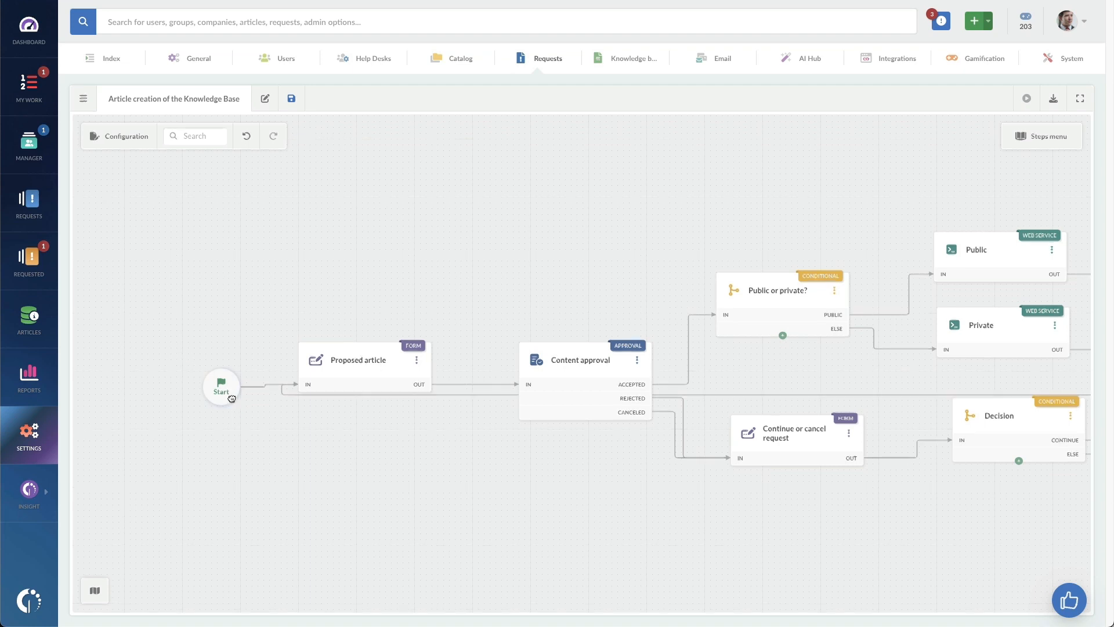
click(221, 387)
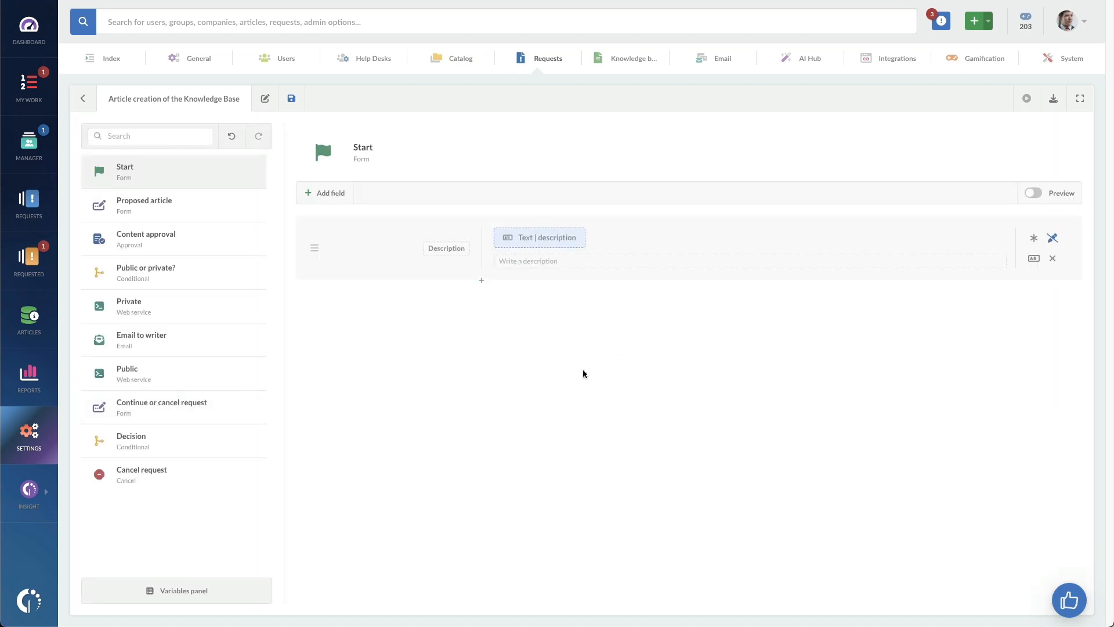
mouse_move(565, 309)
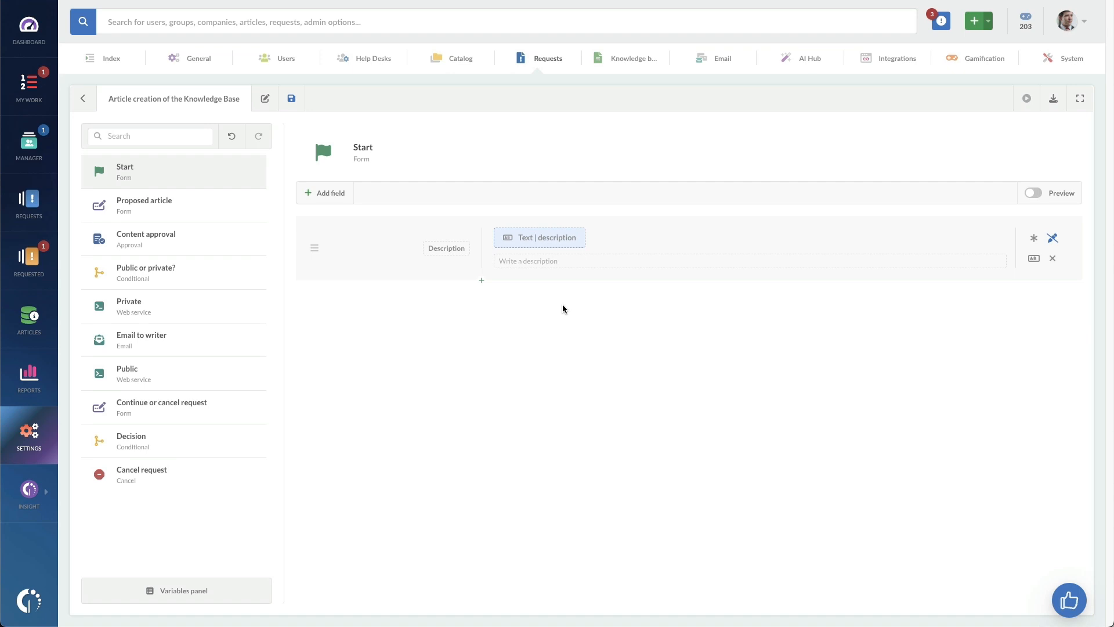
mouse_move(348, 172)
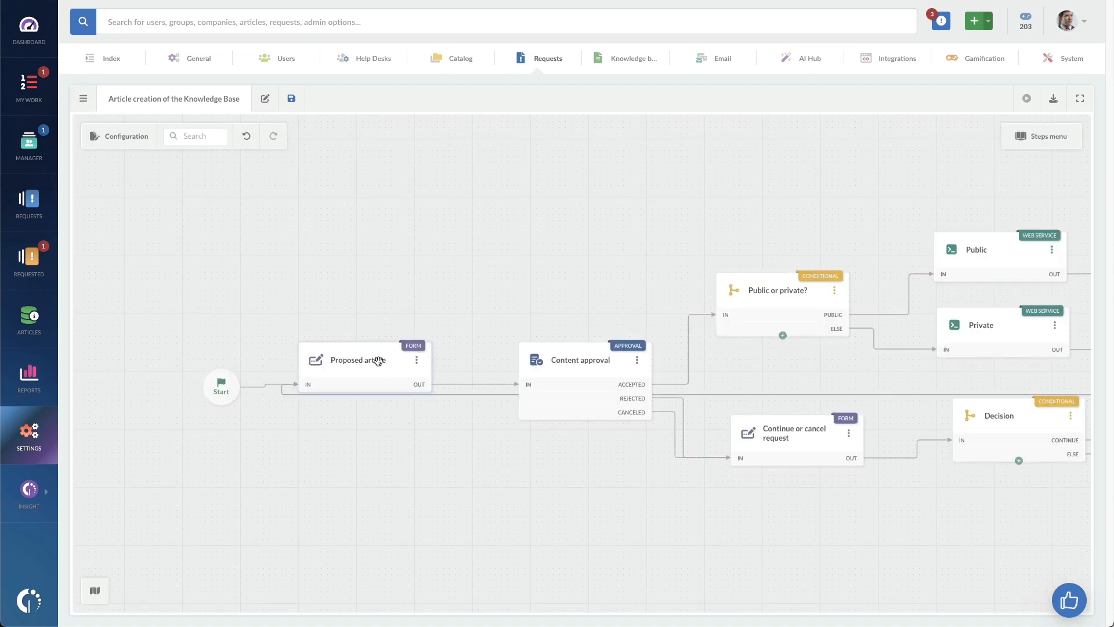
mouse_move(377, 360)
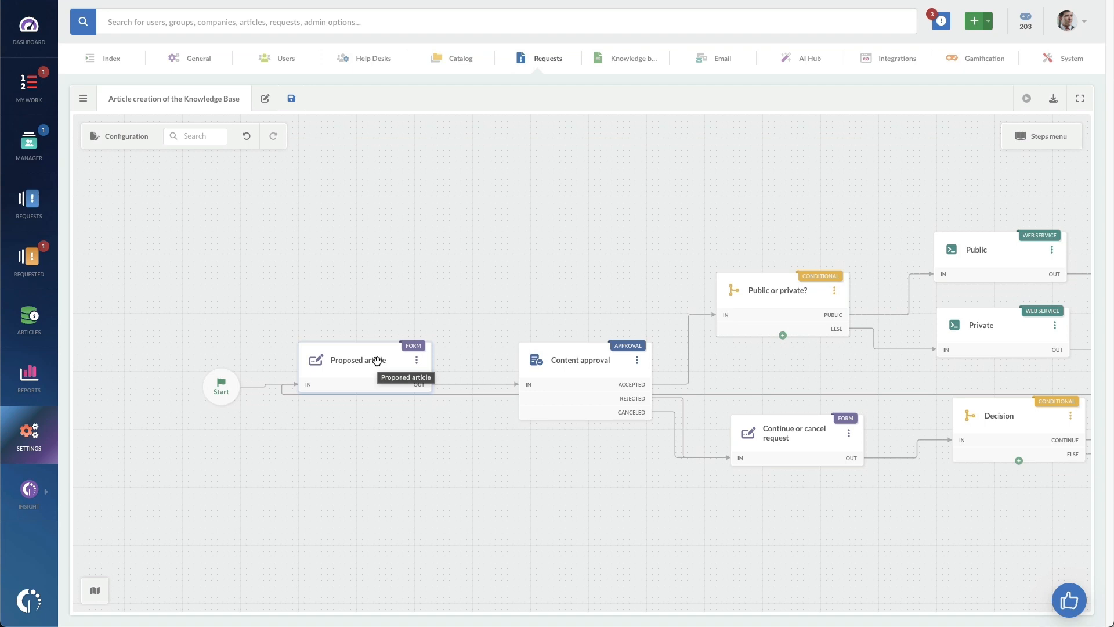
- Open the Proposed article node to view its Public or private, Subject and Body fields
click(358, 360)
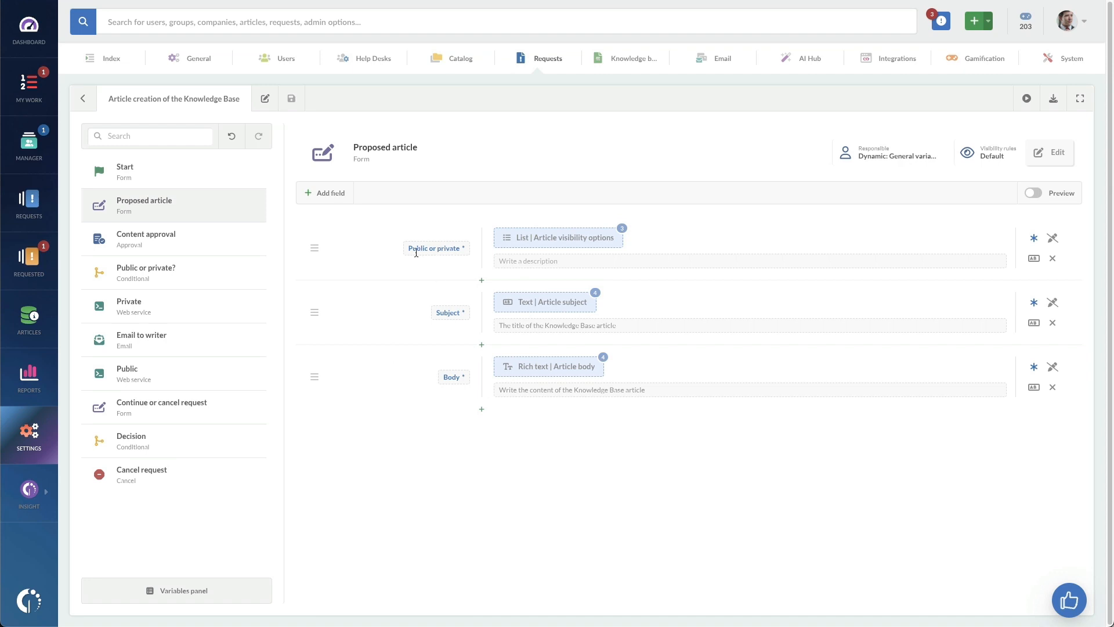
double_click(434, 248)
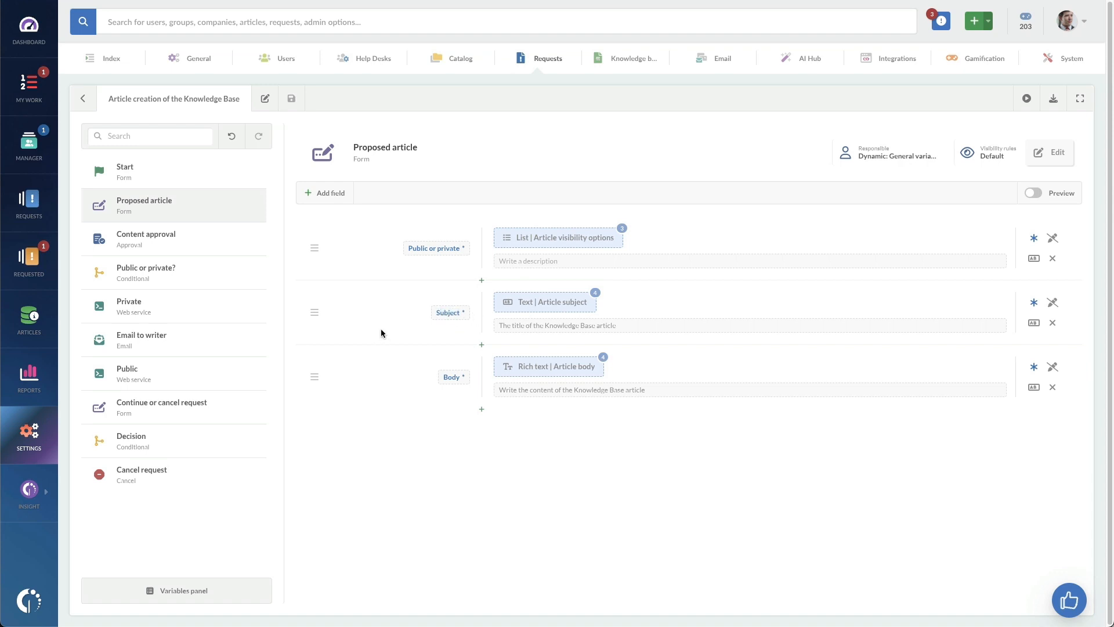
mouse_move(447, 404)
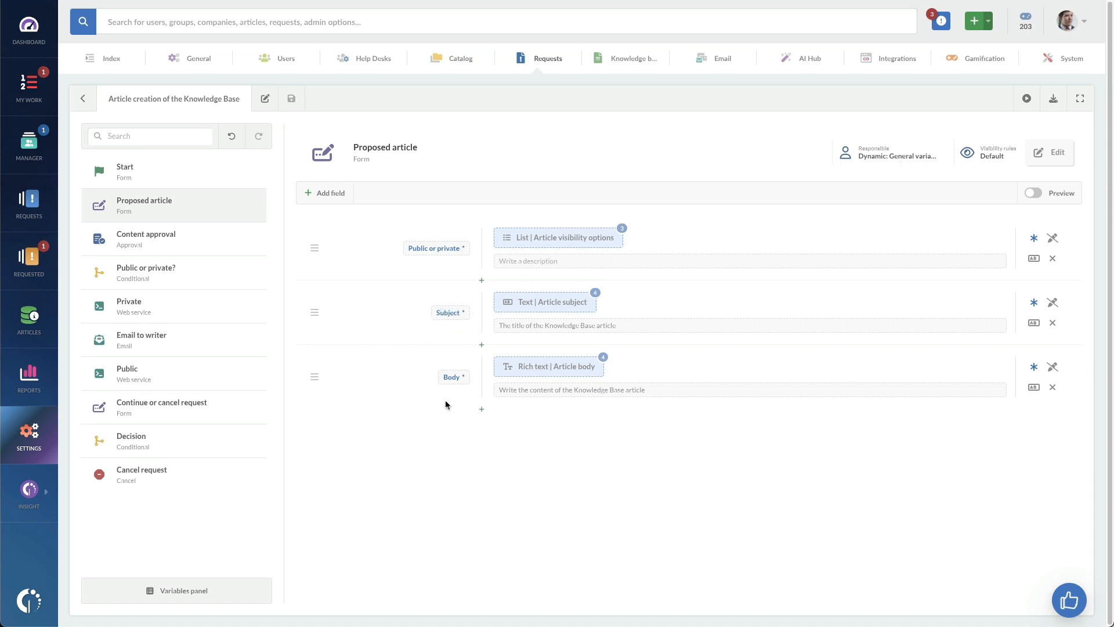
mouse_move(449, 379)
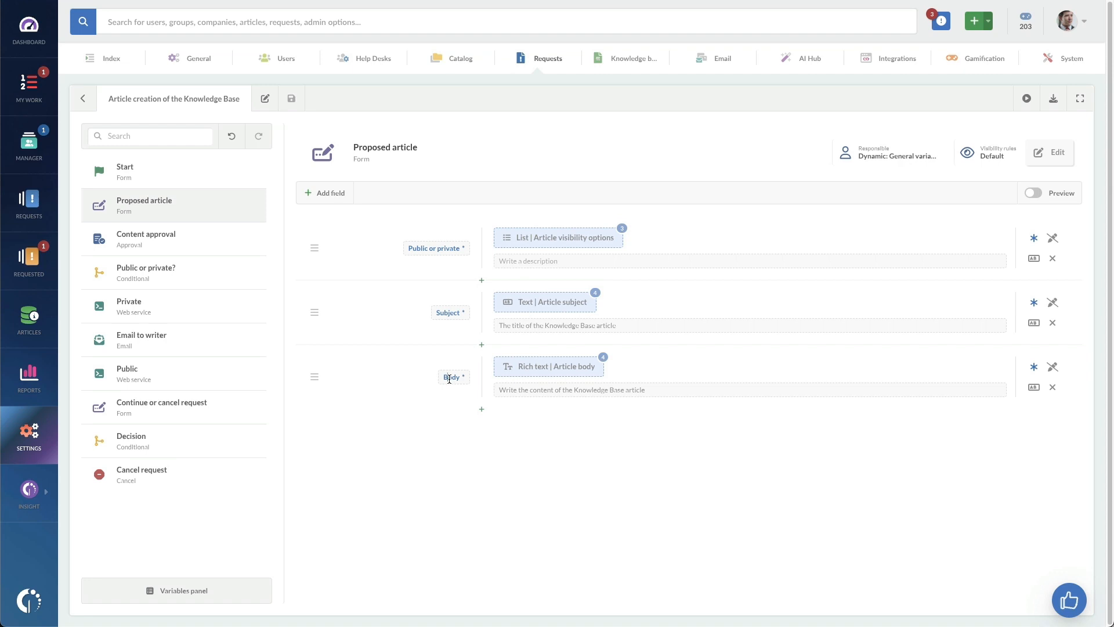
mouse_move(1039, 206)
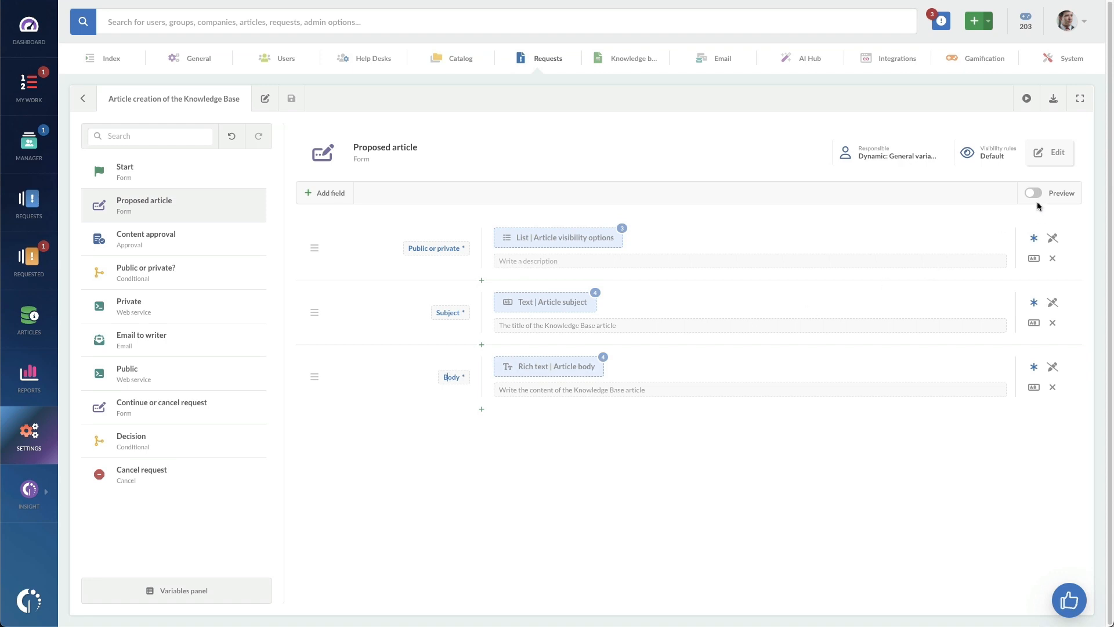
- Preview the Proposed article form, check the Public or private choices, and return to the diagram
click(1033, 192)
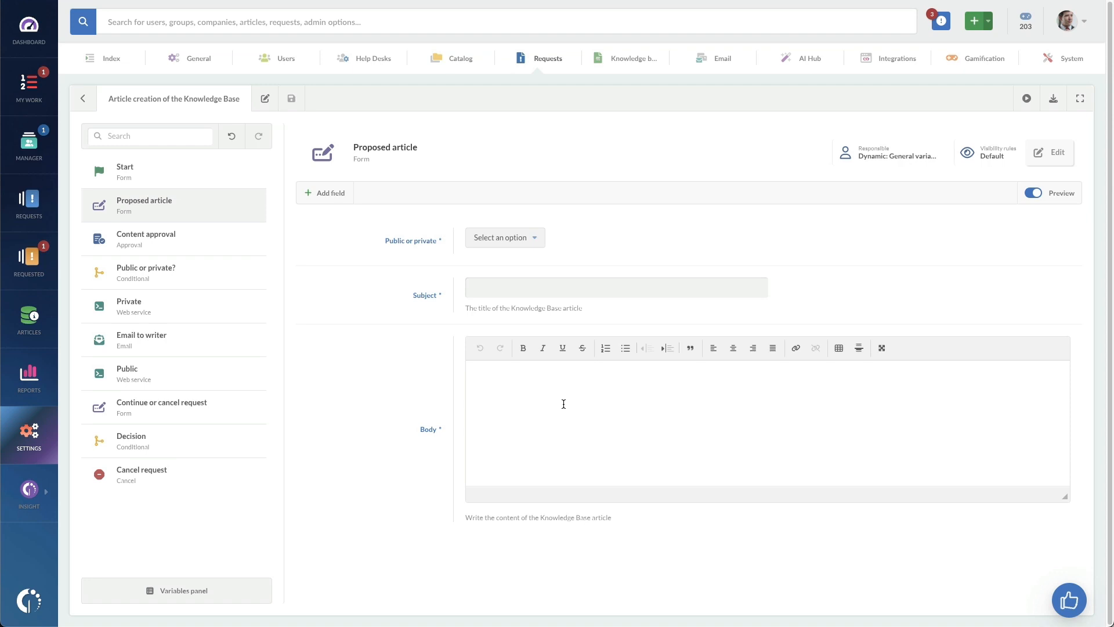
mouse_move(885, 306)
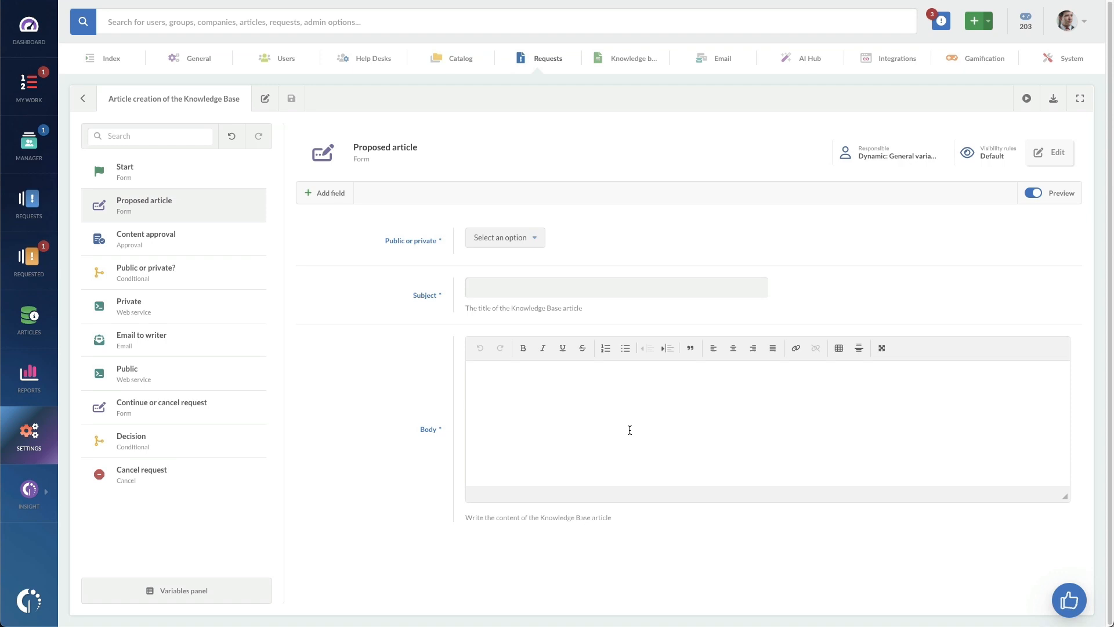
click(504, 238)
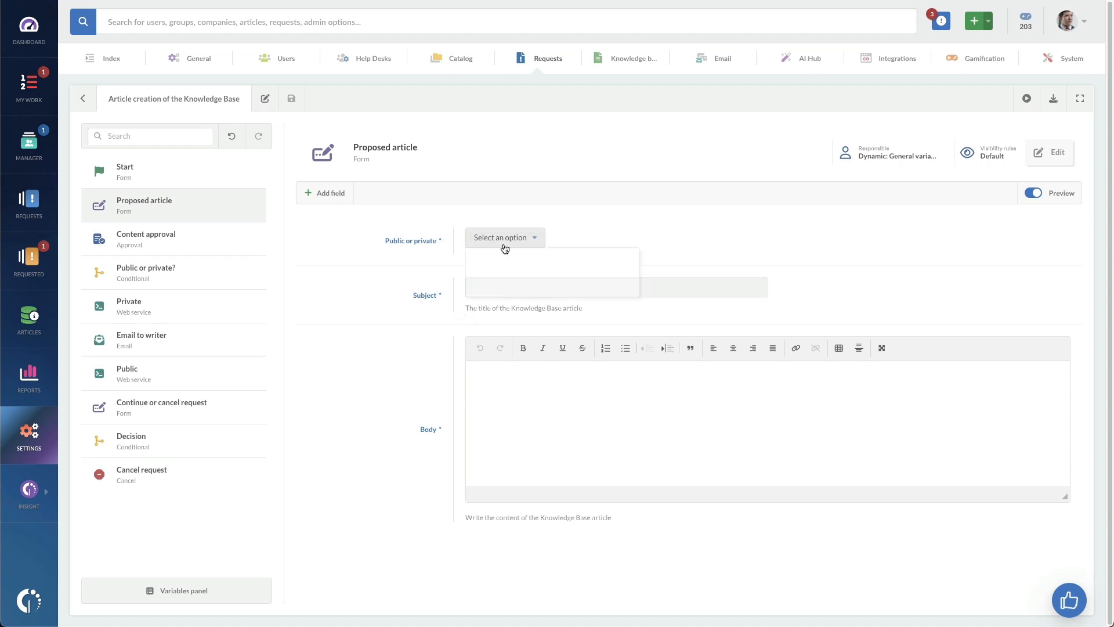
click(1032, 192)
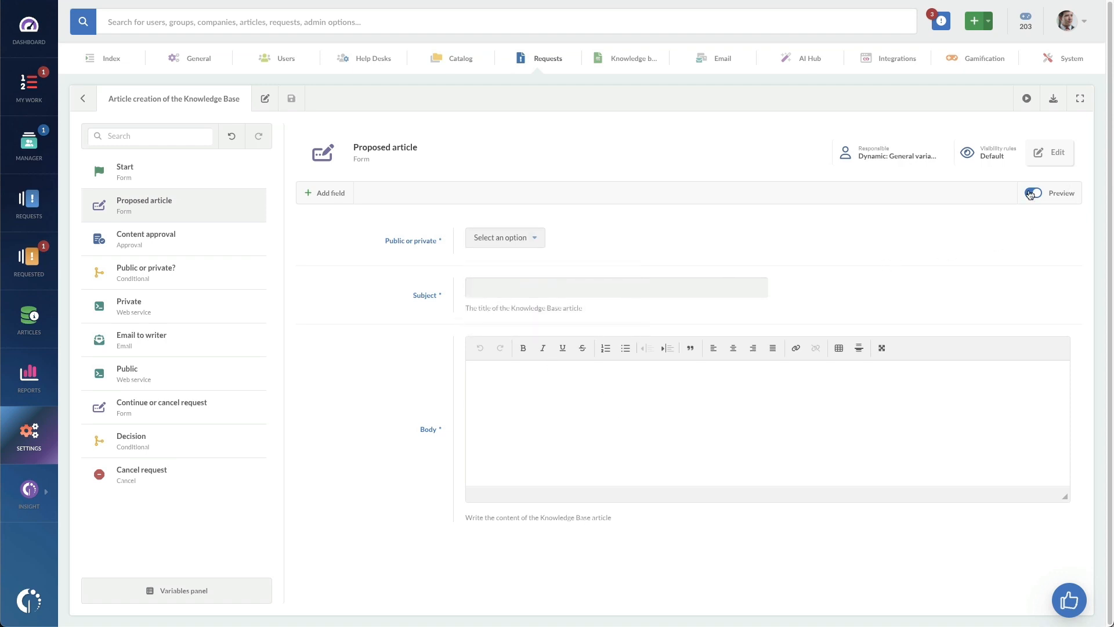
click(1033, 192)
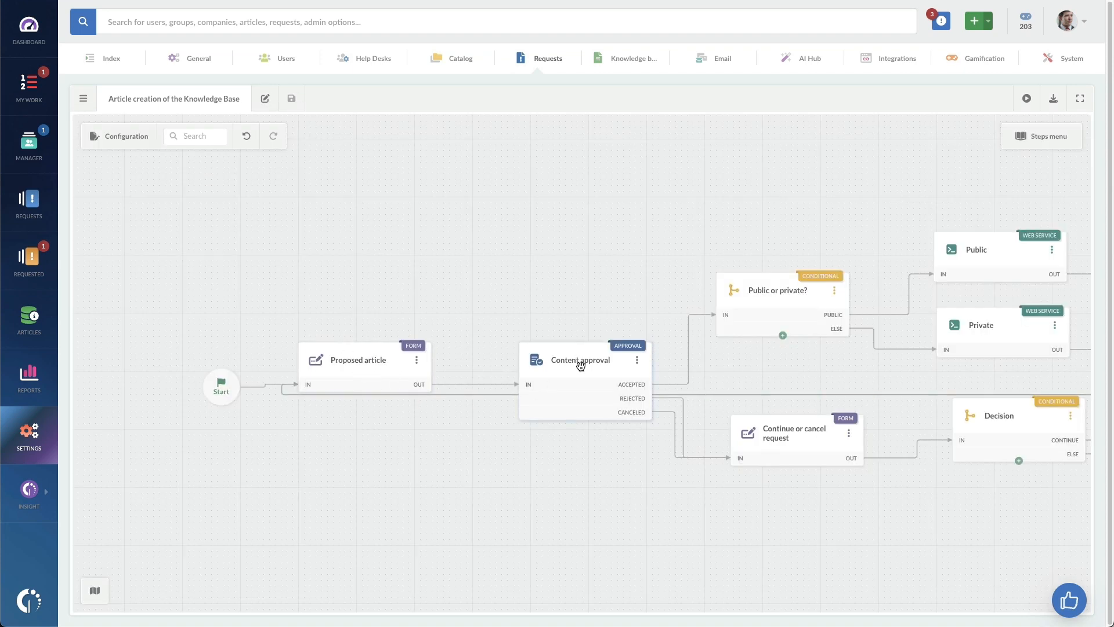
- Open Content approval and scroll through its accepted, rejected, canceled paths and customer's-manager approval type
click(581, 359)
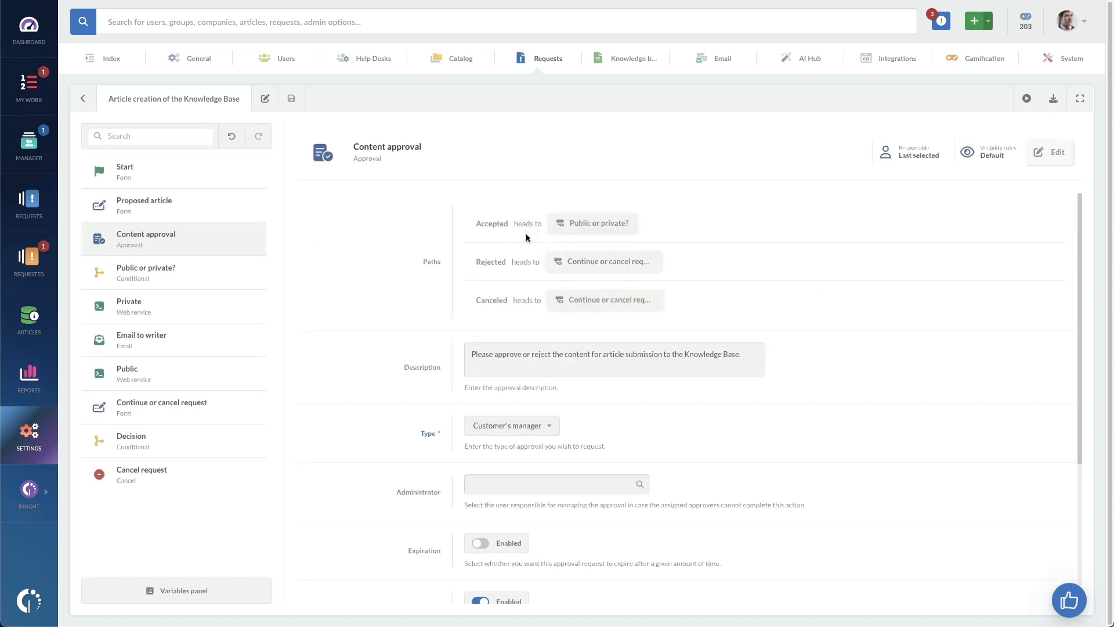
mouse_move(552, 227)
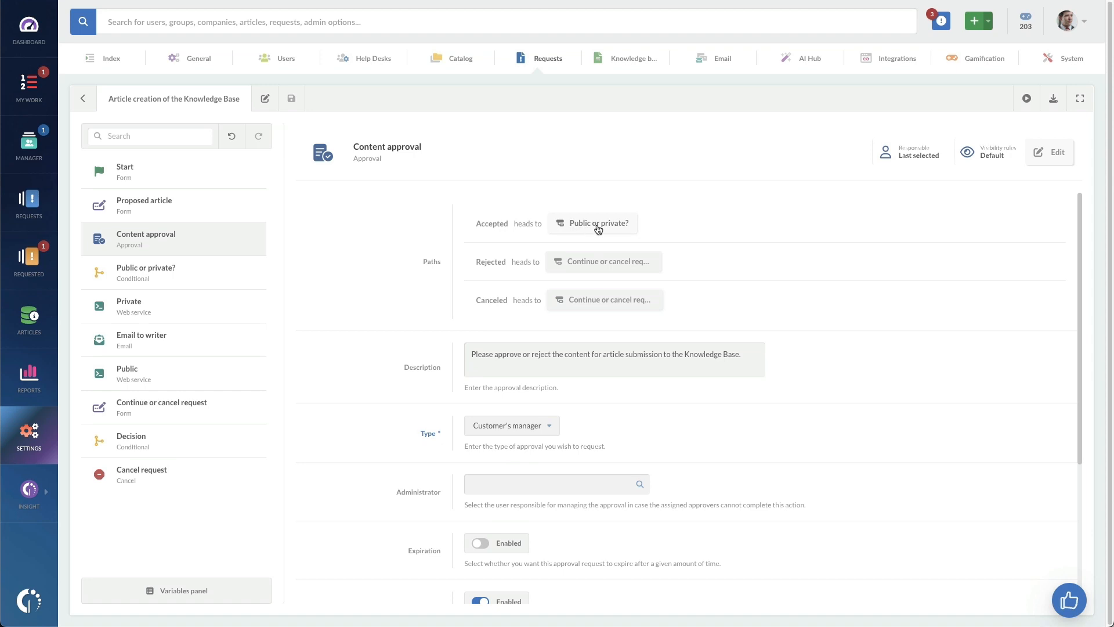
mouse_move(588, 228)
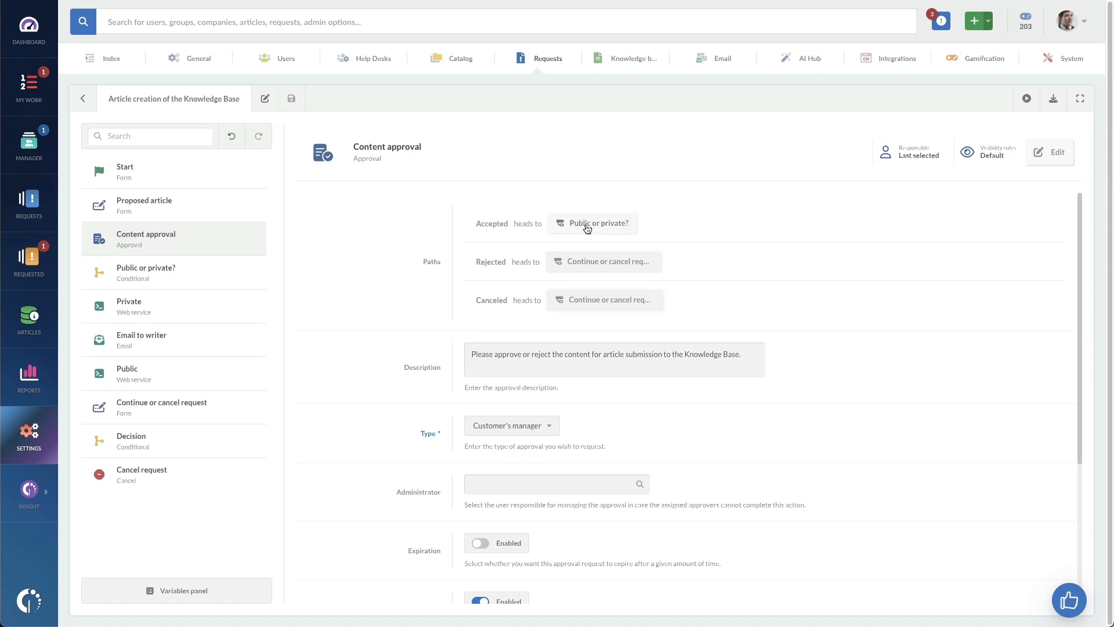
mouse_move(597, 268)
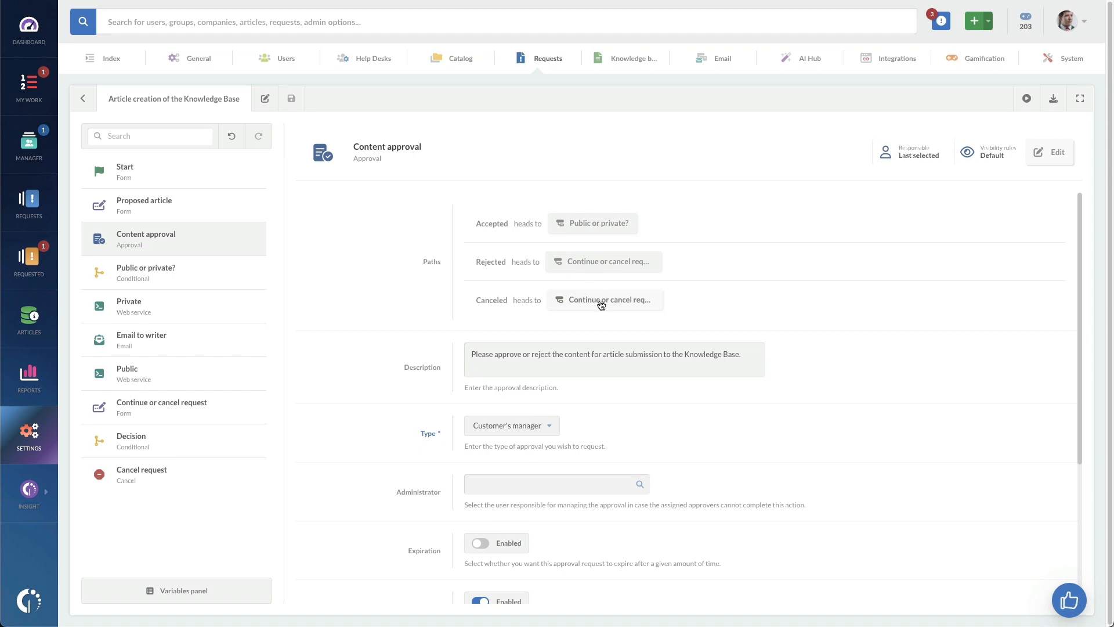
scroll(down, 3)
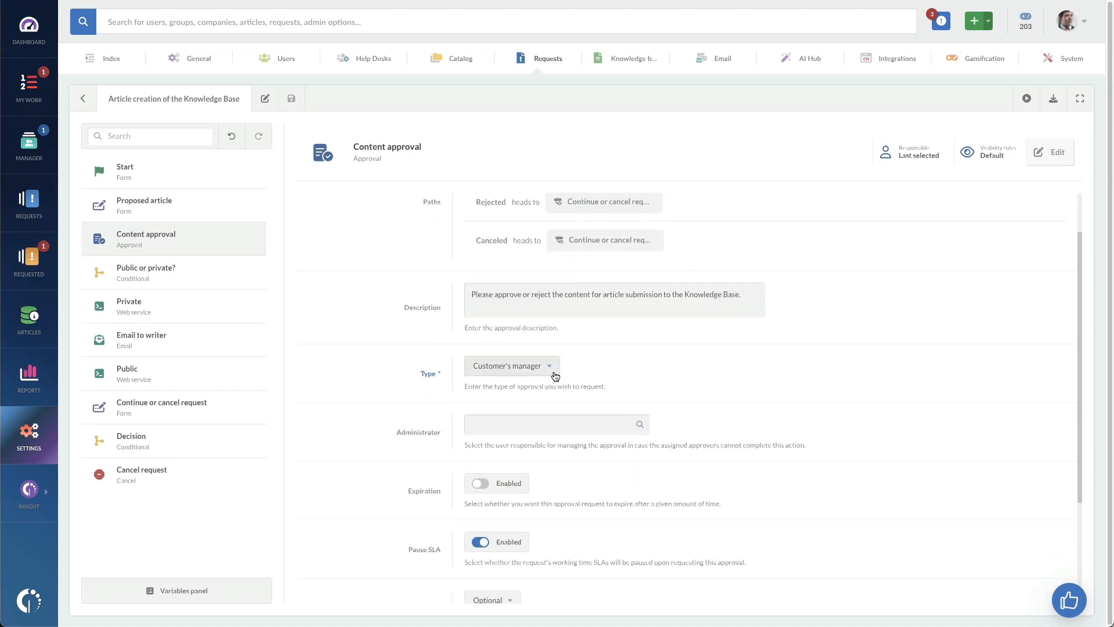
scroll(down, 3)
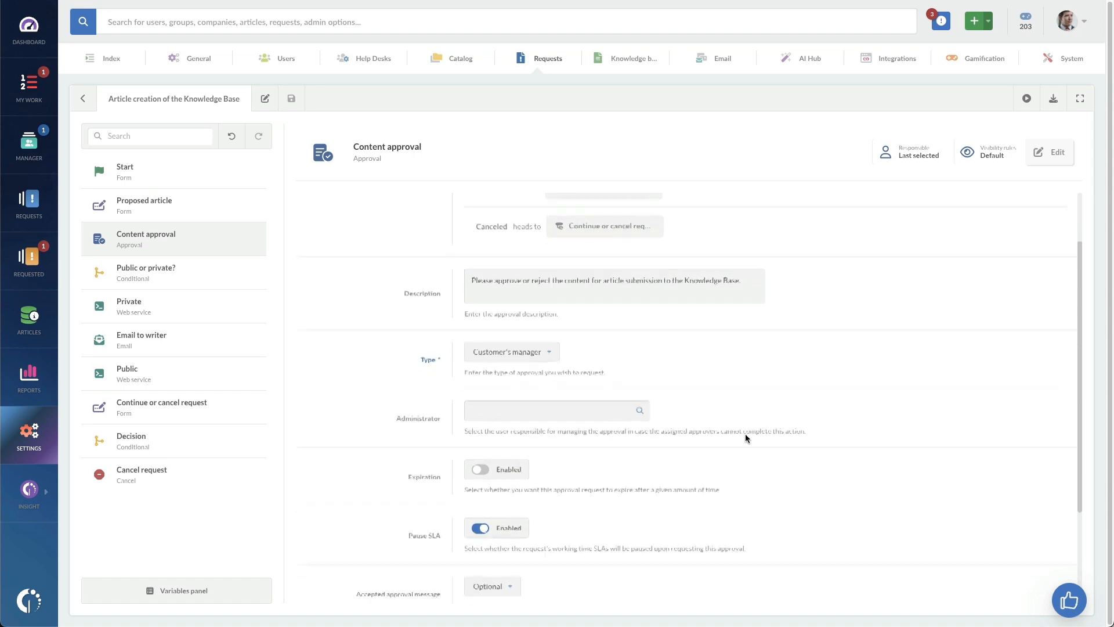
scroll(down, 3)
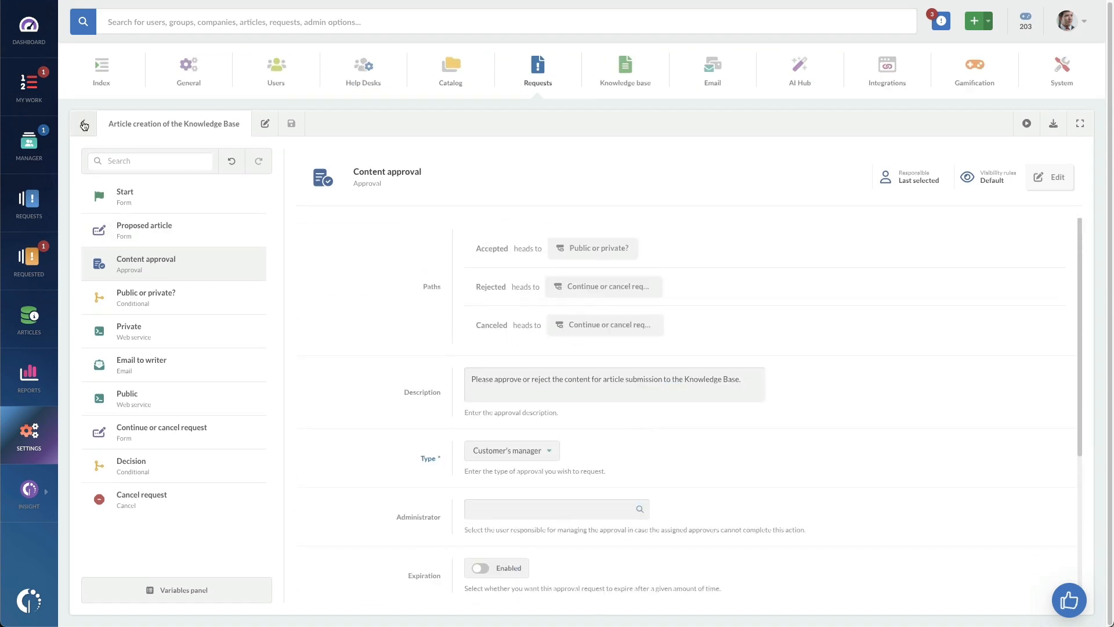
- Go back from the Content approval settings to the workflow canvas
click(84, 123)
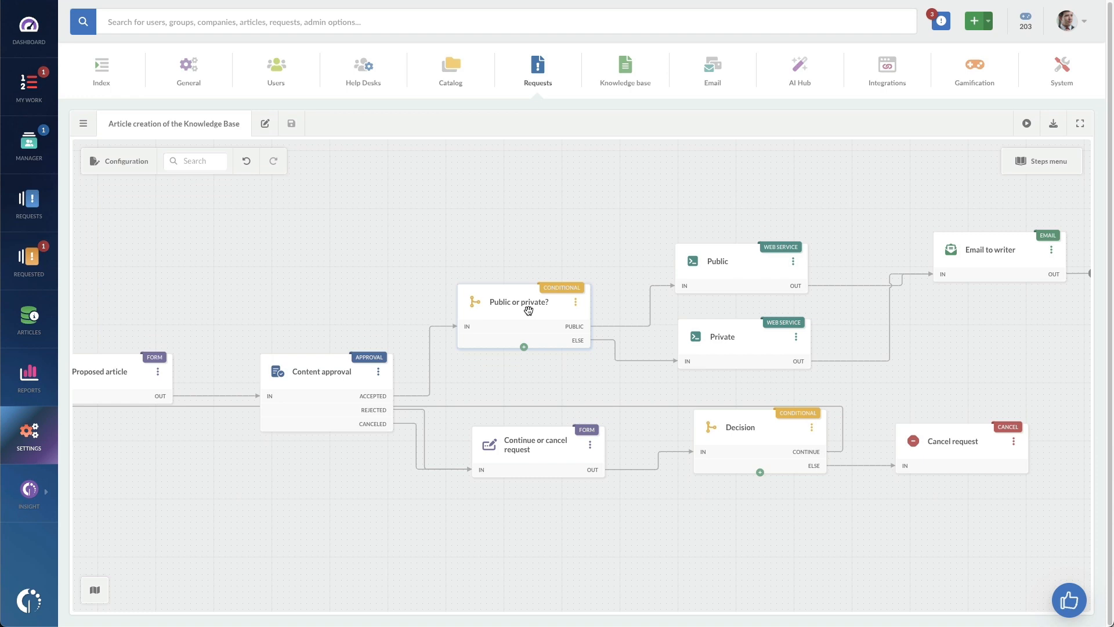
mouse_move(536, 478)
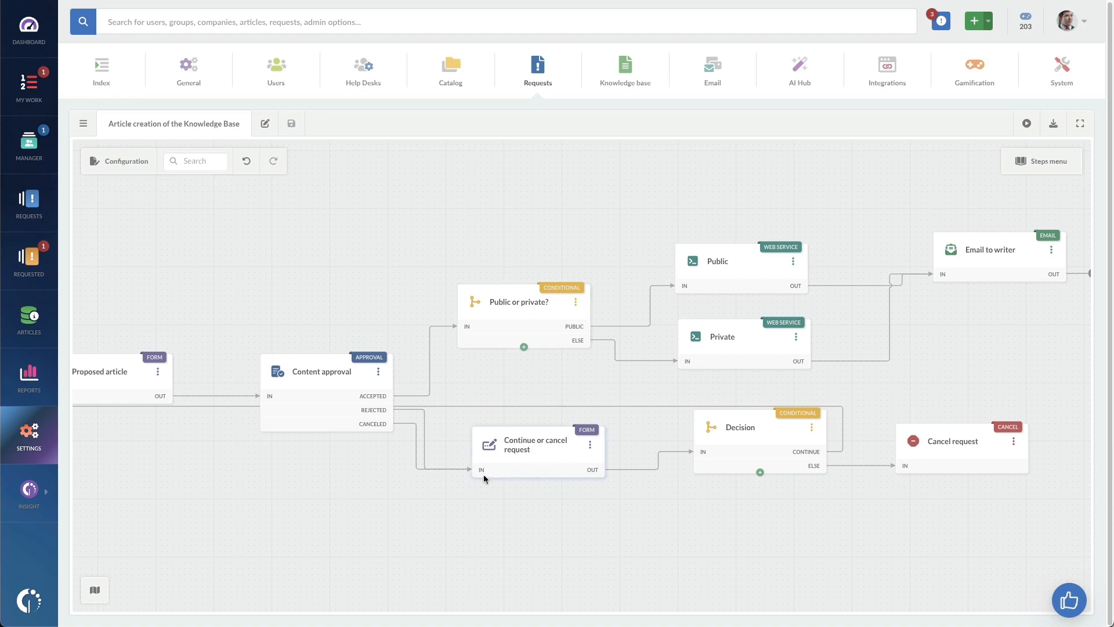
mouse_move(508, 455)
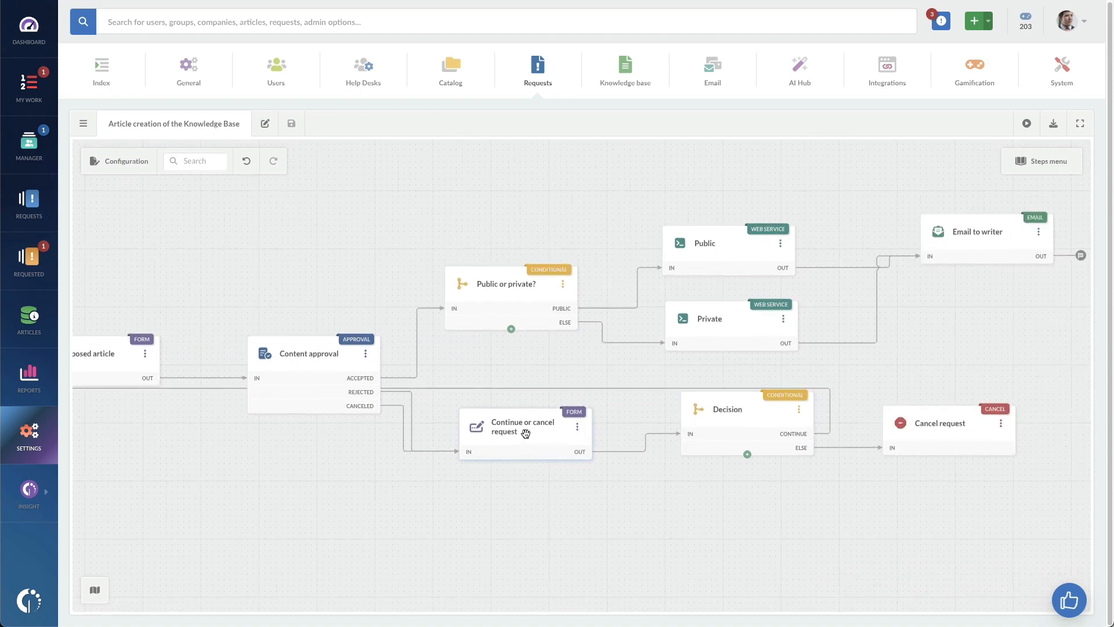
- Check the Continue or cancel request form, then open the Decision step's settings
click(522, 429)
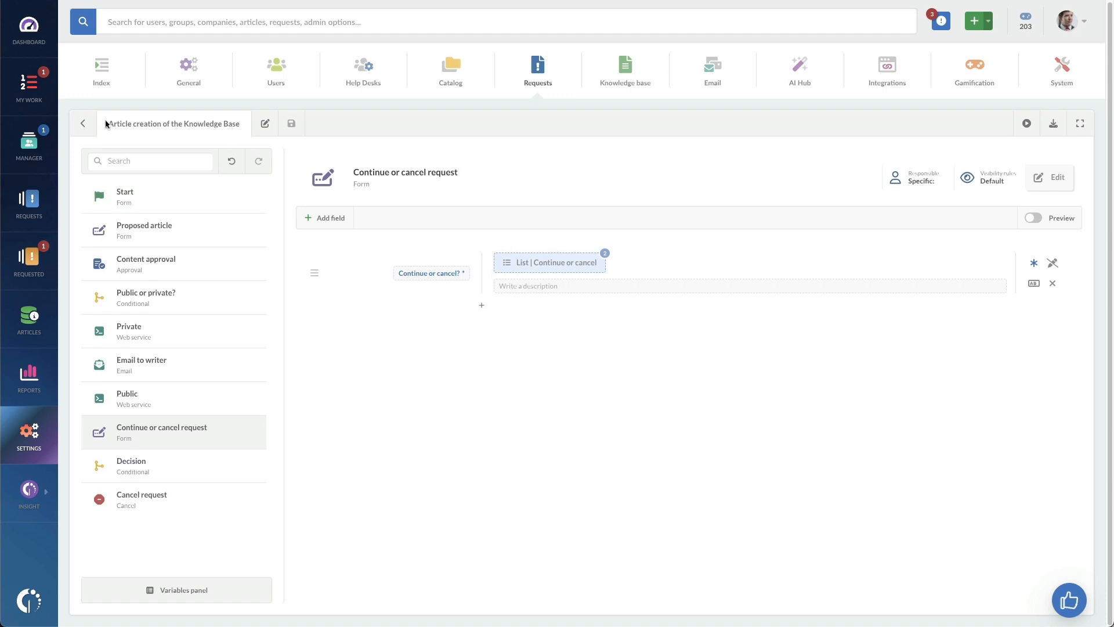
click(84, 124)
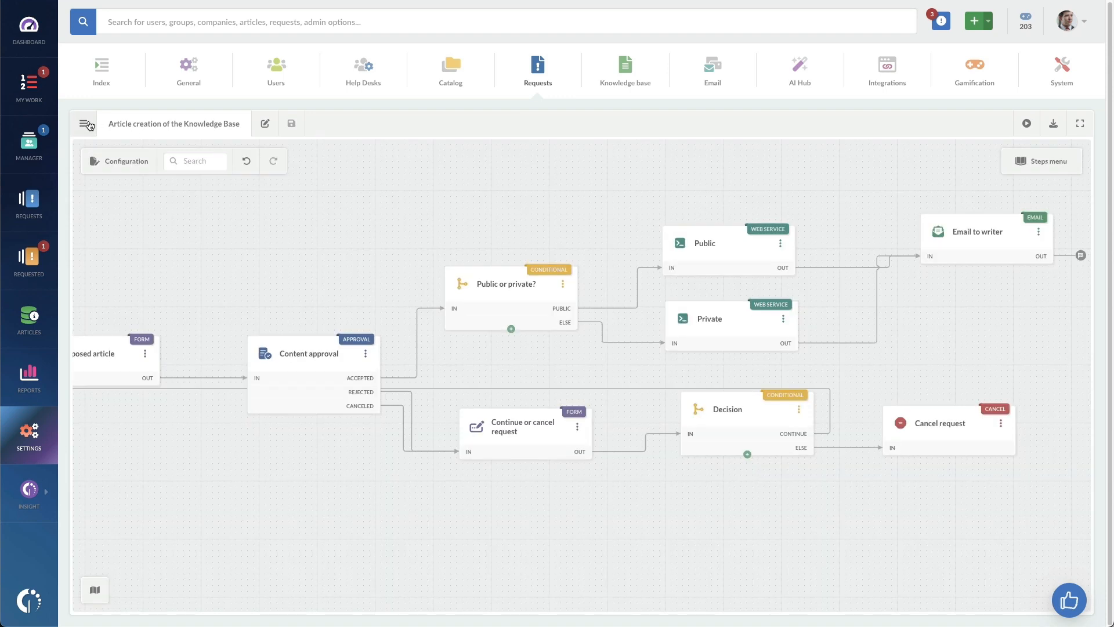
mouse_move(86, 124)
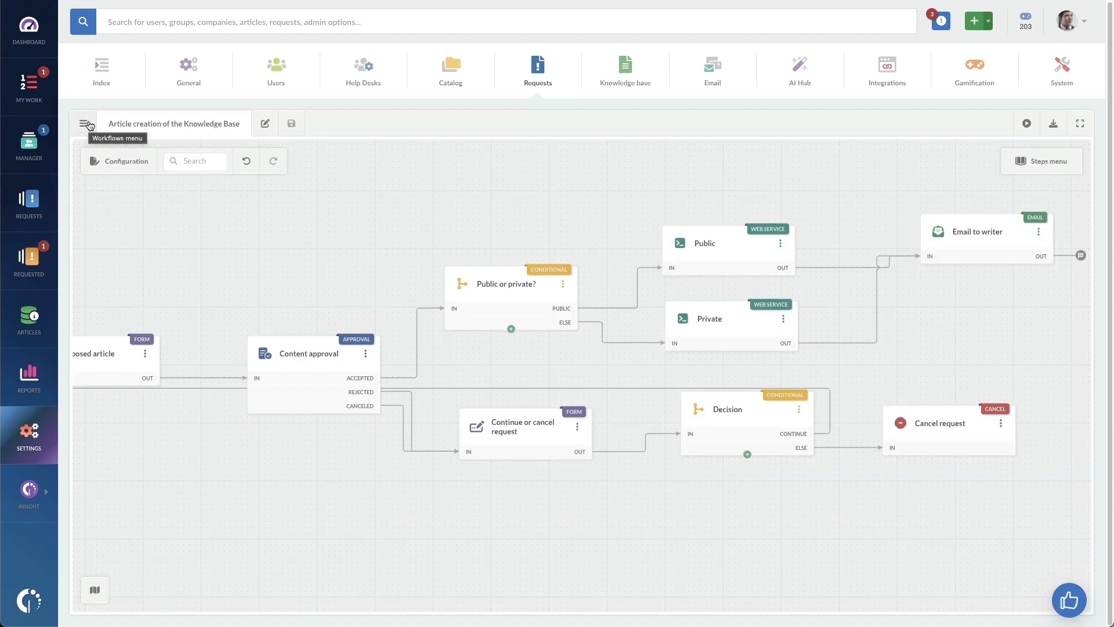
click(86, 123)
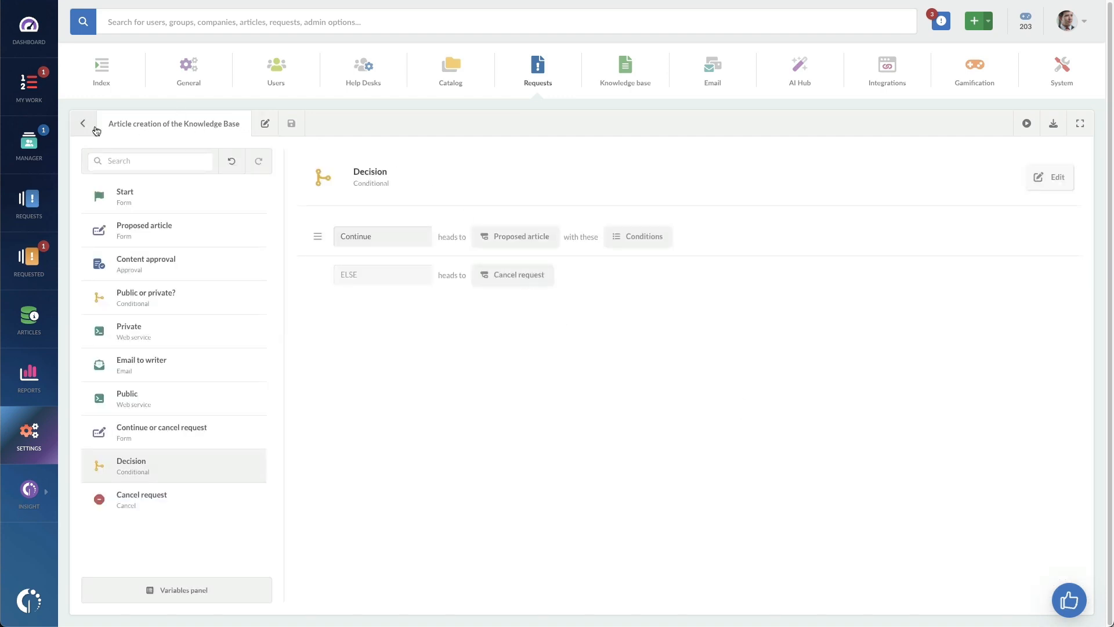
- Return from the Decision step to the workflow diagram
click(83, 123)
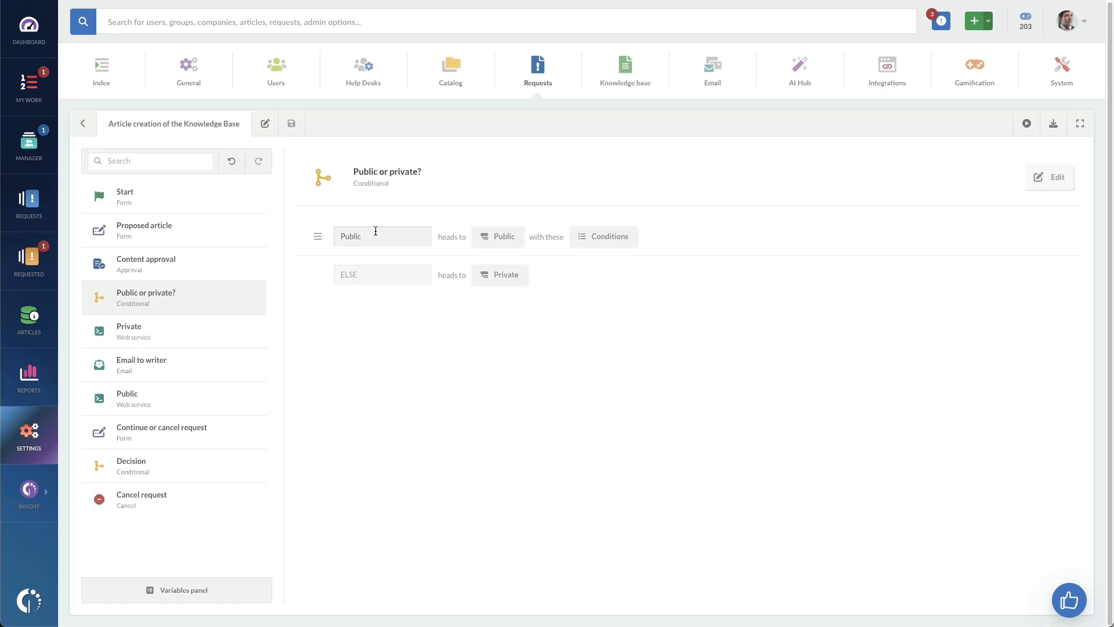
mouse_move(507, 245)
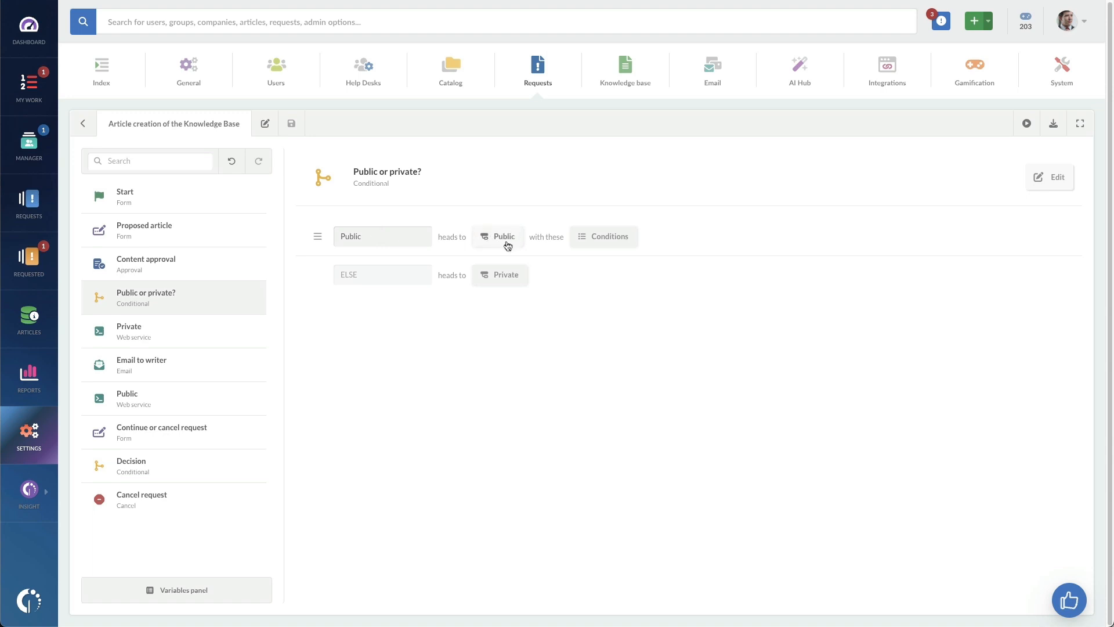
mouse_move(433, 270)
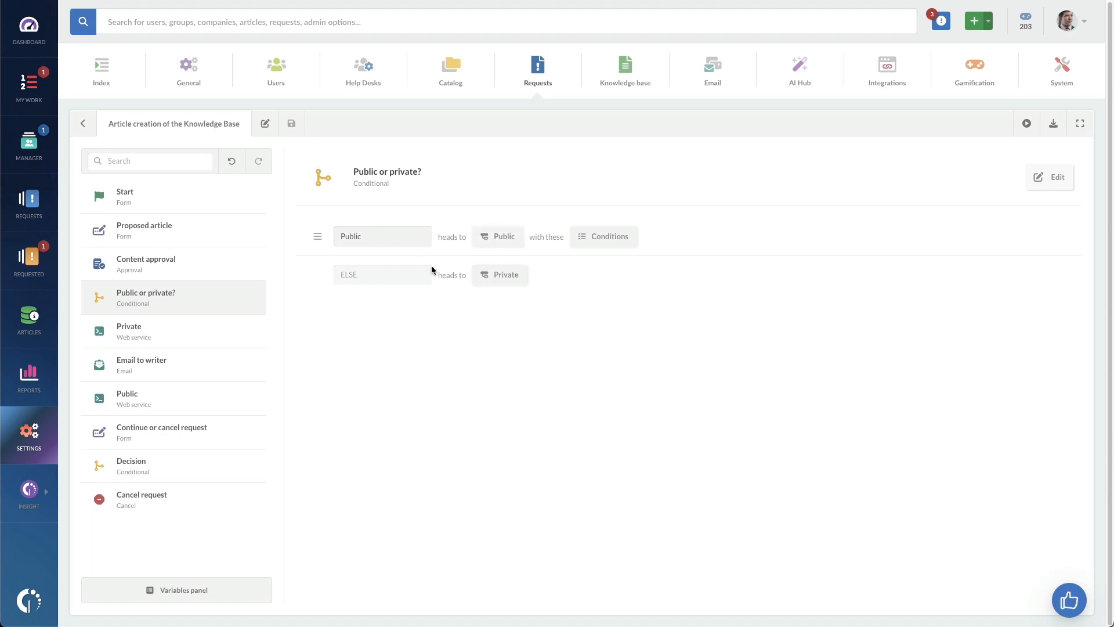
- Open the Public web service node and scroll through its URL, constants, variables and failure action
click(83, 124)
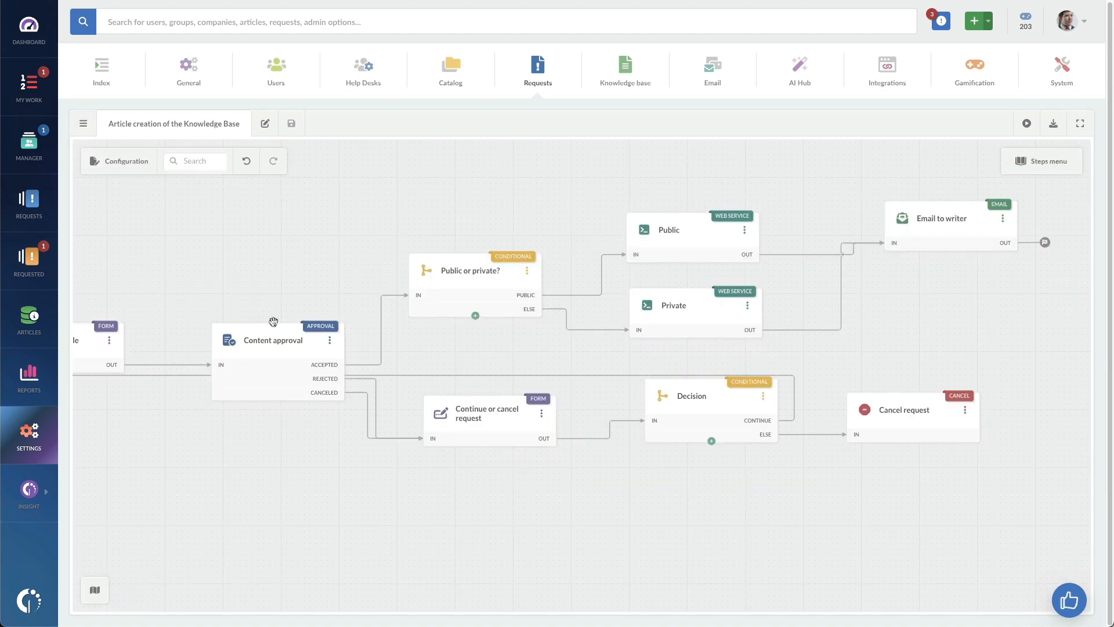
mouse_move(667, 241)
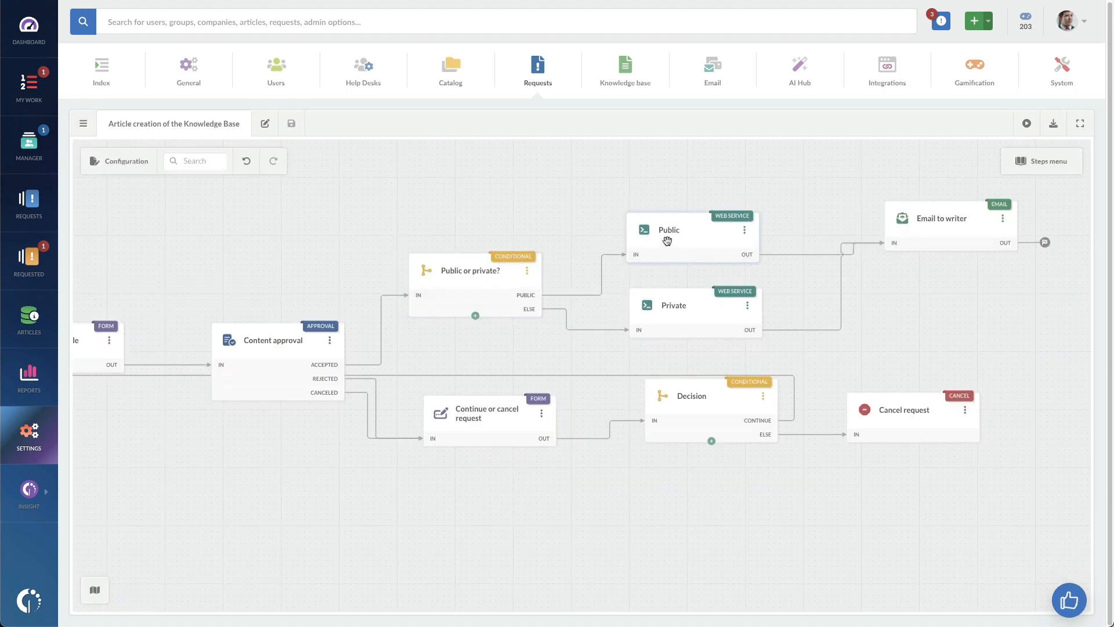
click(669, 230)
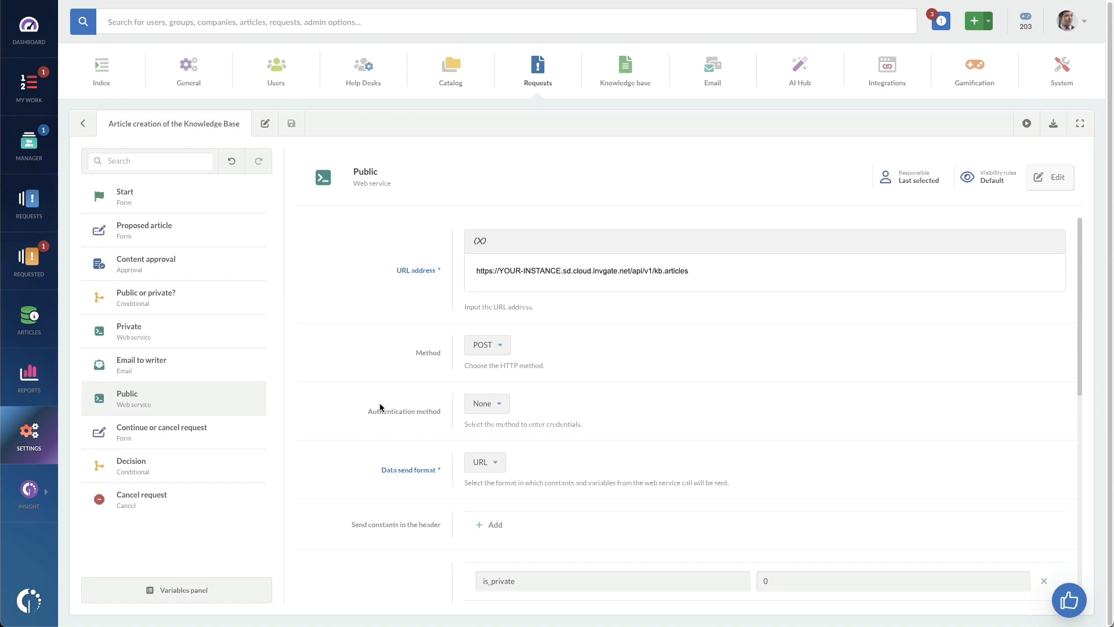
scroll(down, 3)
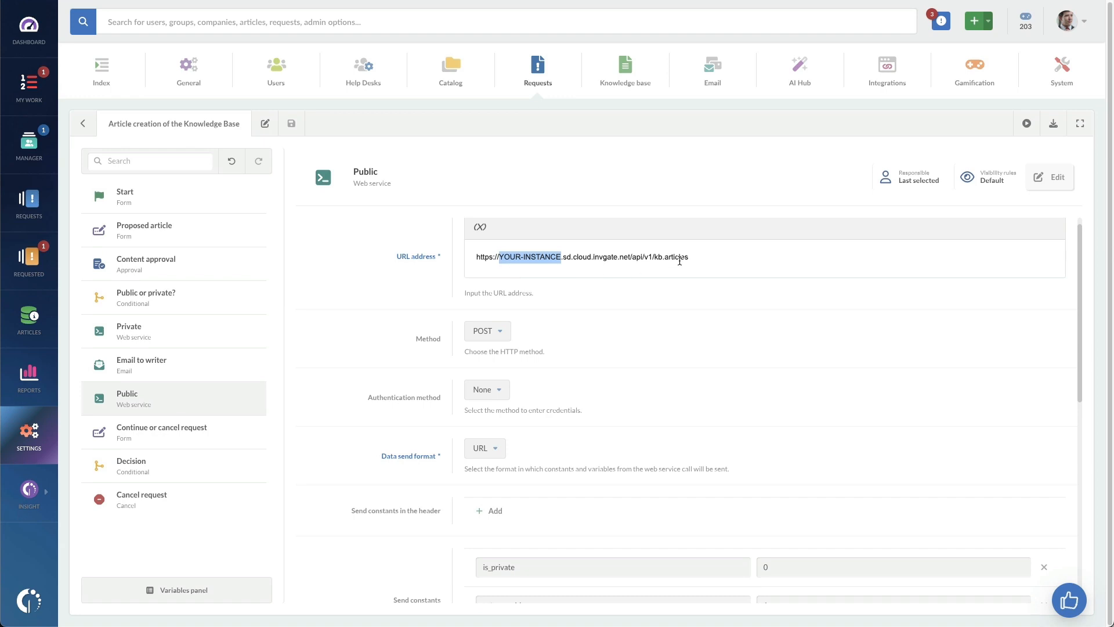
mouse_move(380, 481)
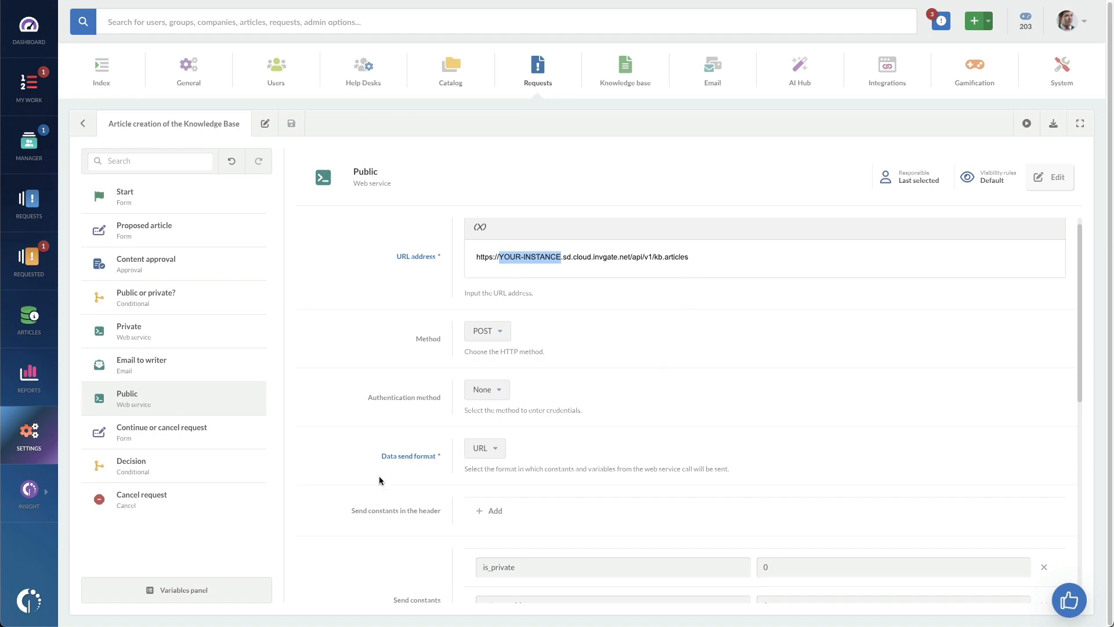
scroll(down, 3)
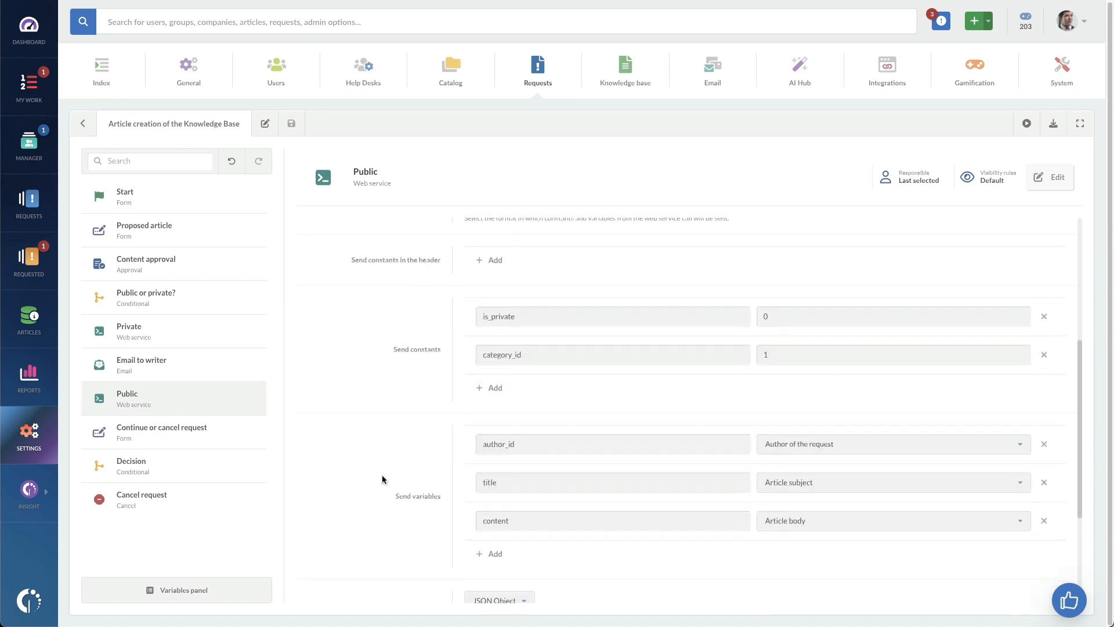
mouse_move(433, 349)
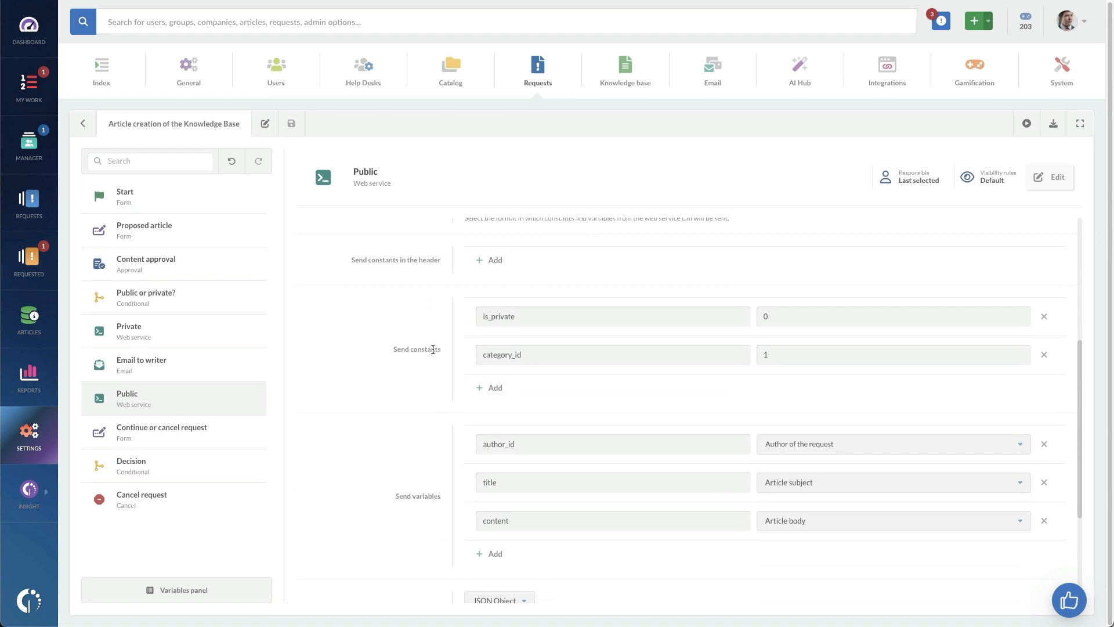
mouse_move(463, 359)
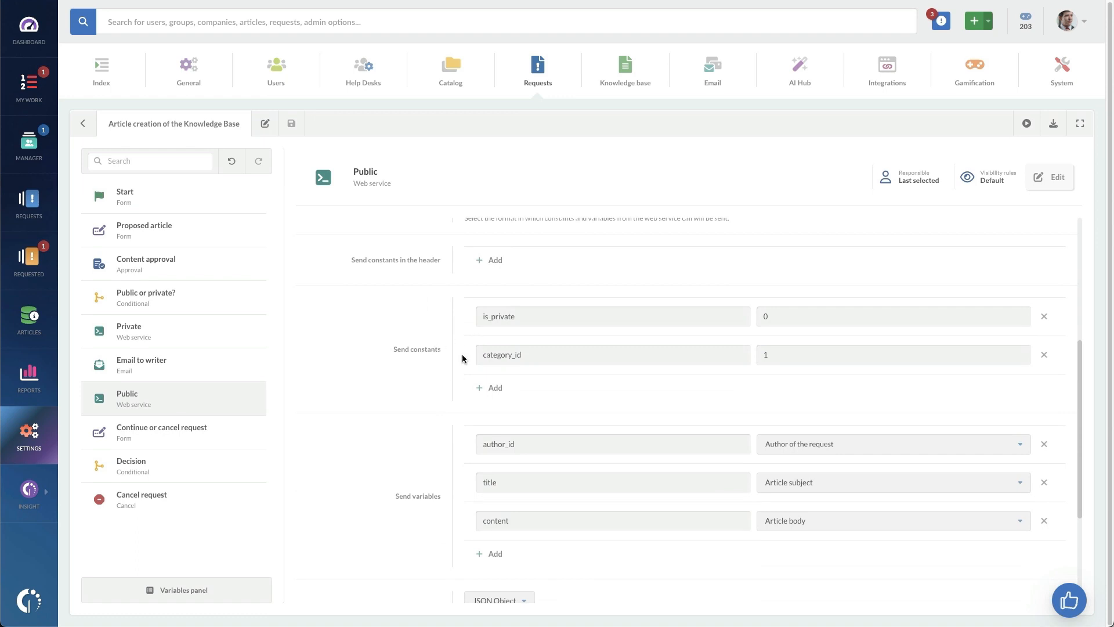
mouse_move(419, 367)
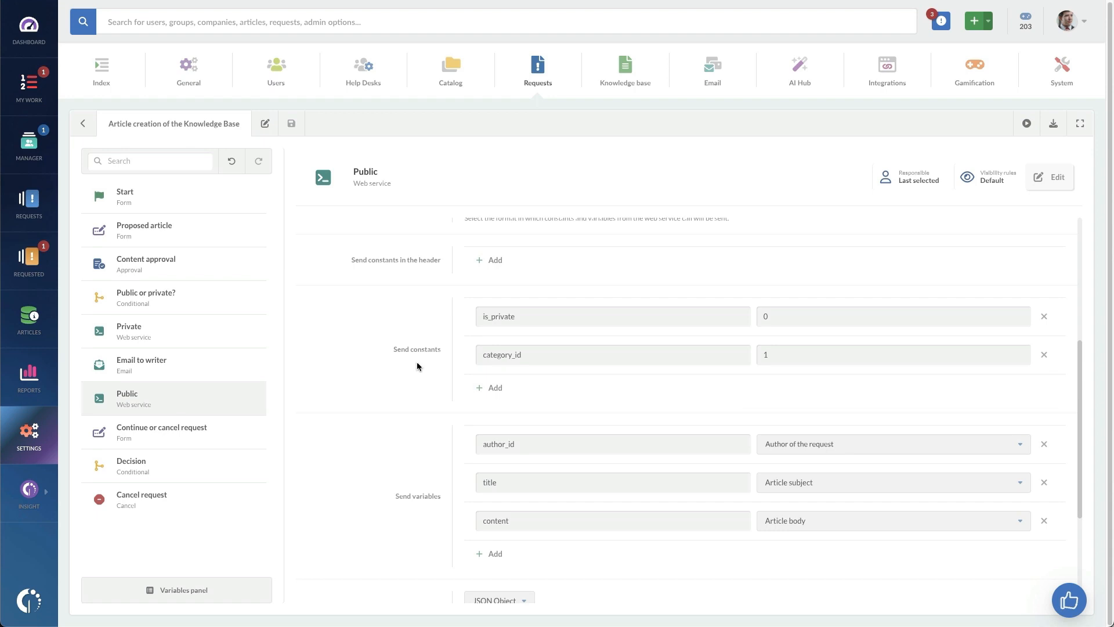
mouse_move(551, 320)
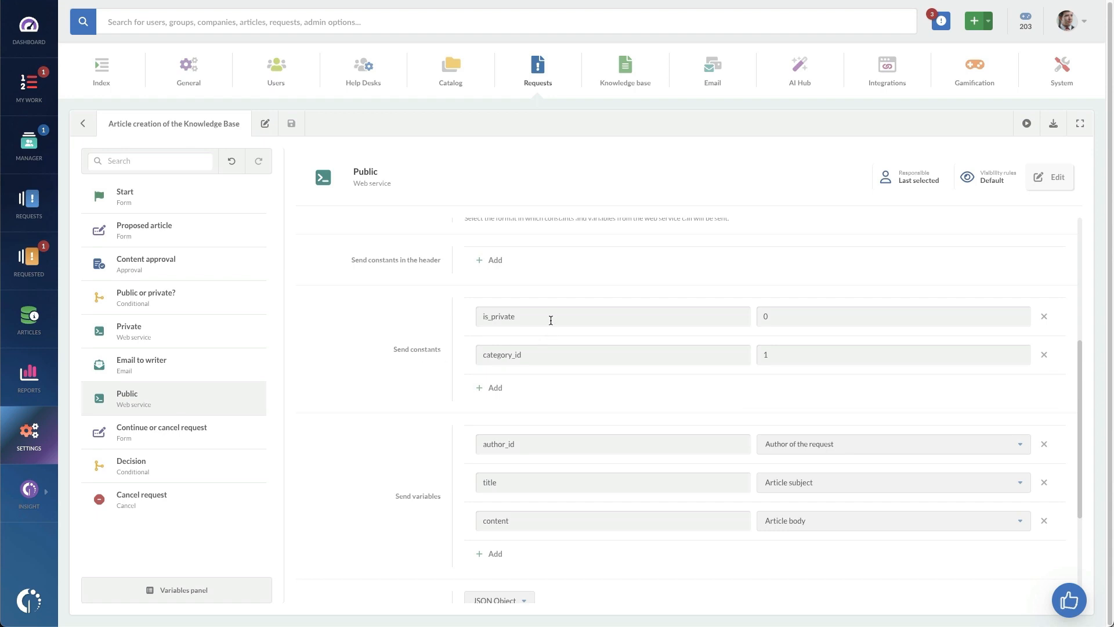
mouse_move(558, 320)
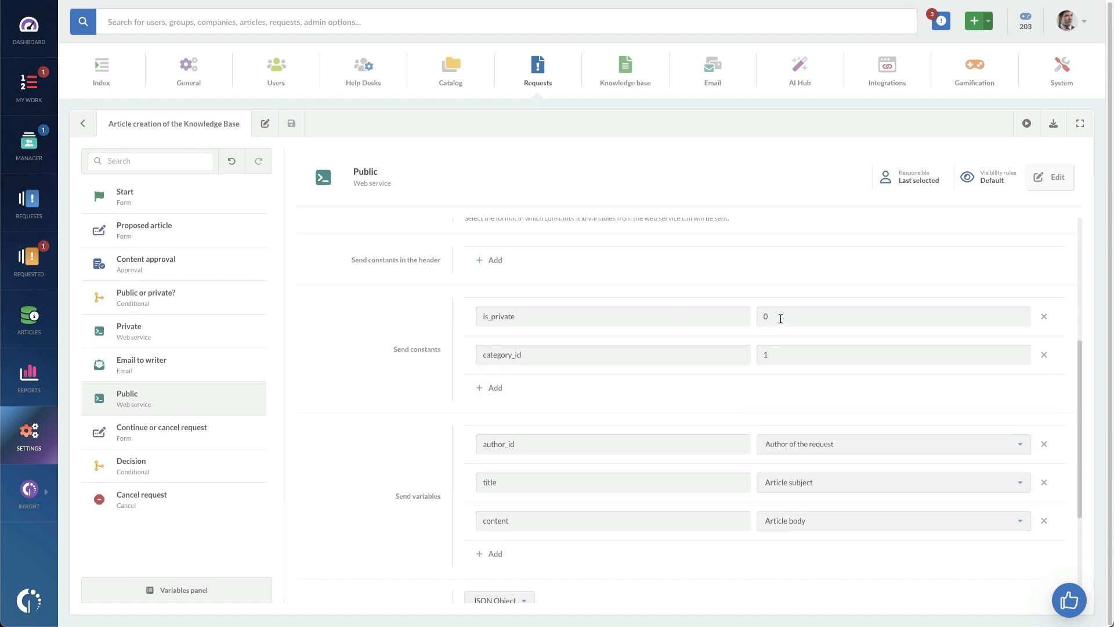
mouse_move(449, 182)
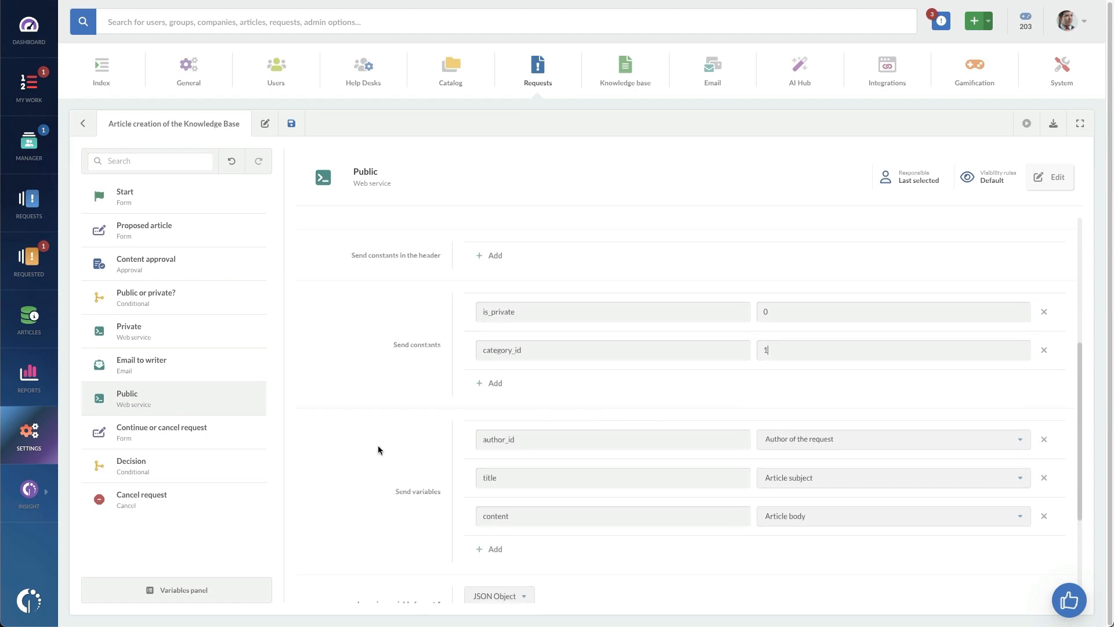
scroll(down, 3)
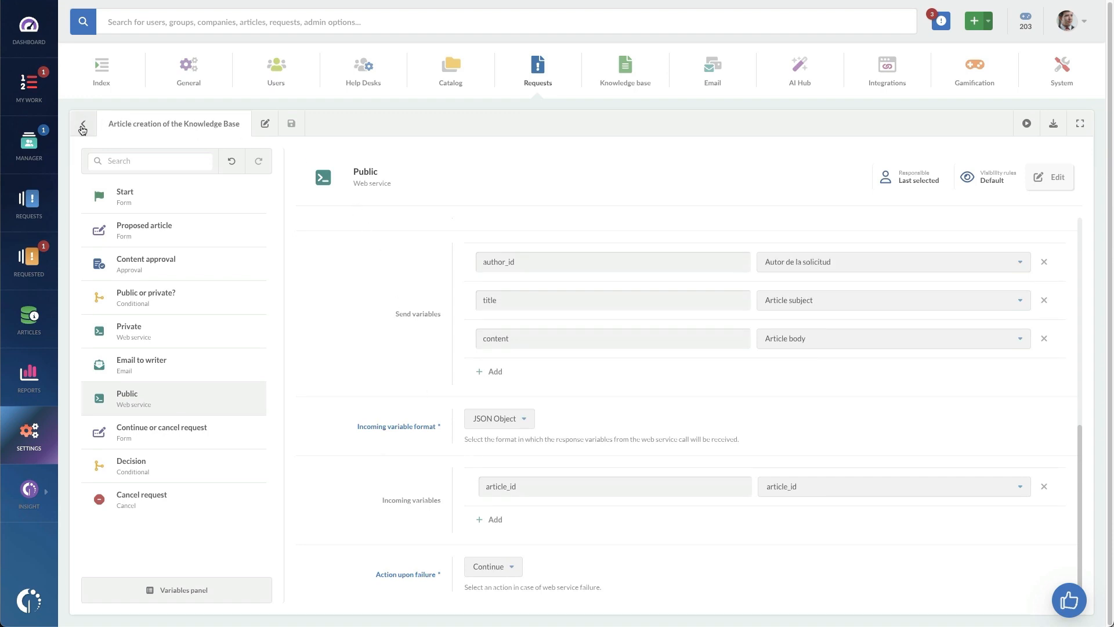
- Open the Private node, select YOUR-INSTANCE in its URL, and scroll its settings
click(83, 125)
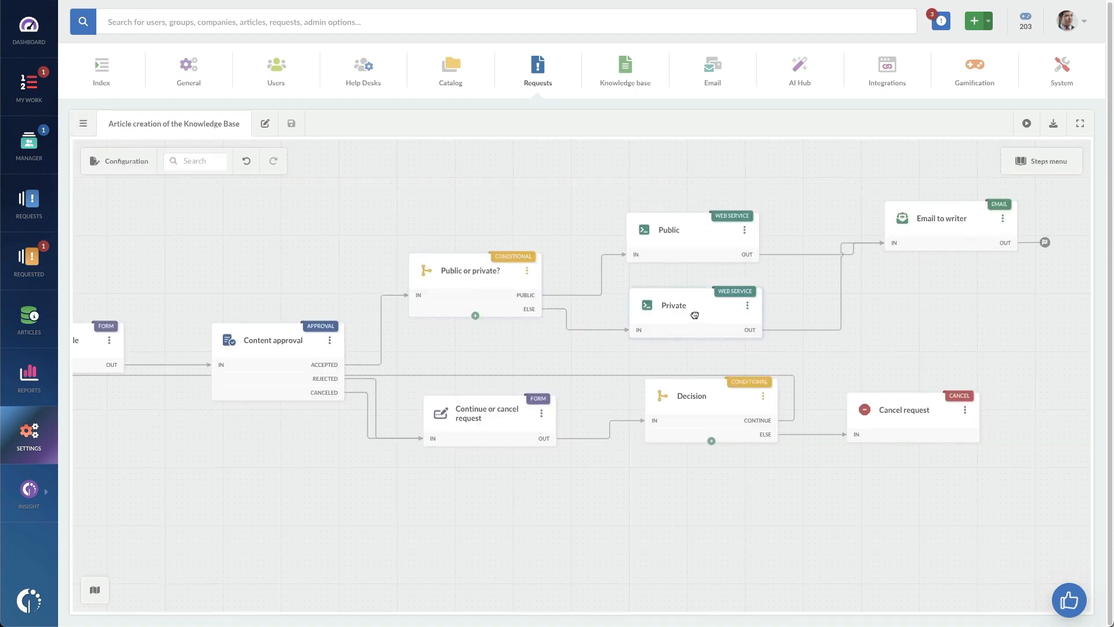
click(694, 316)
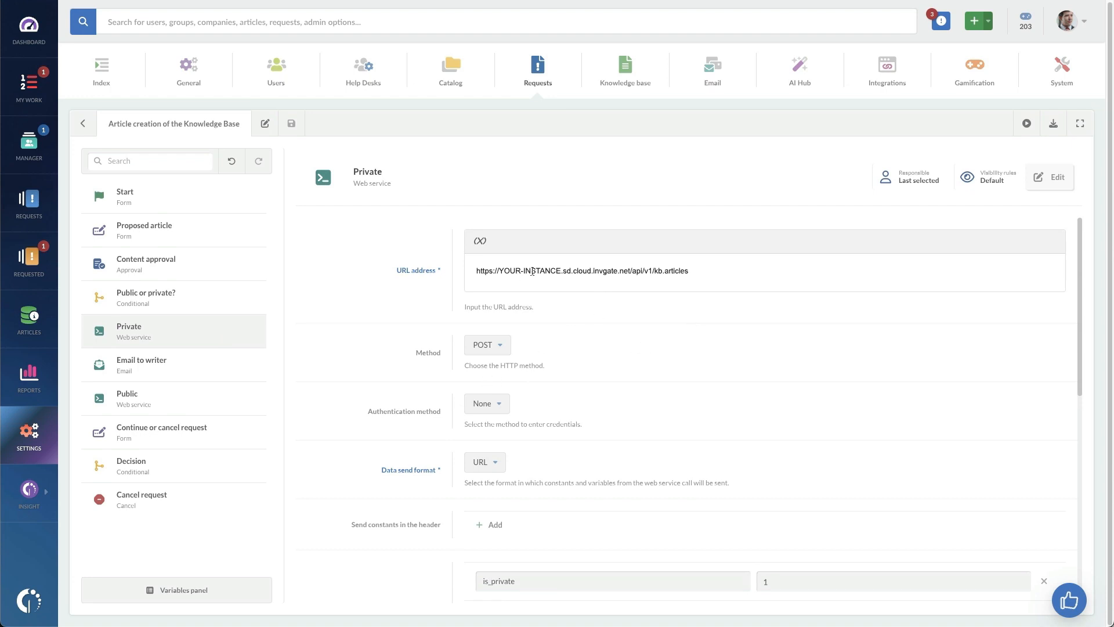
double_click(527, 271)
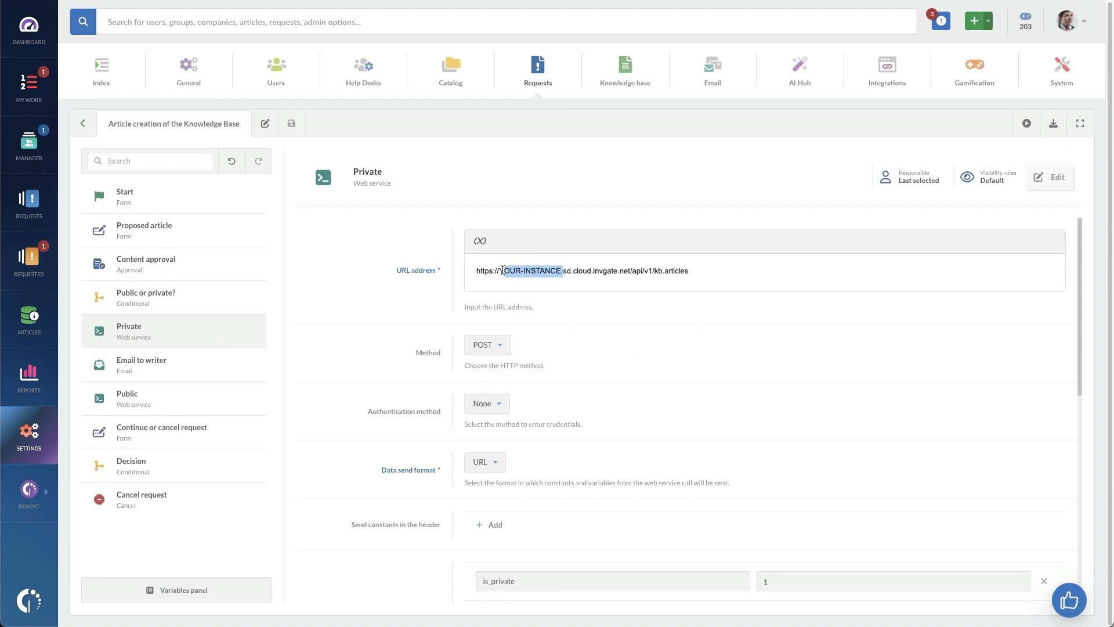
scroll(down, 3)
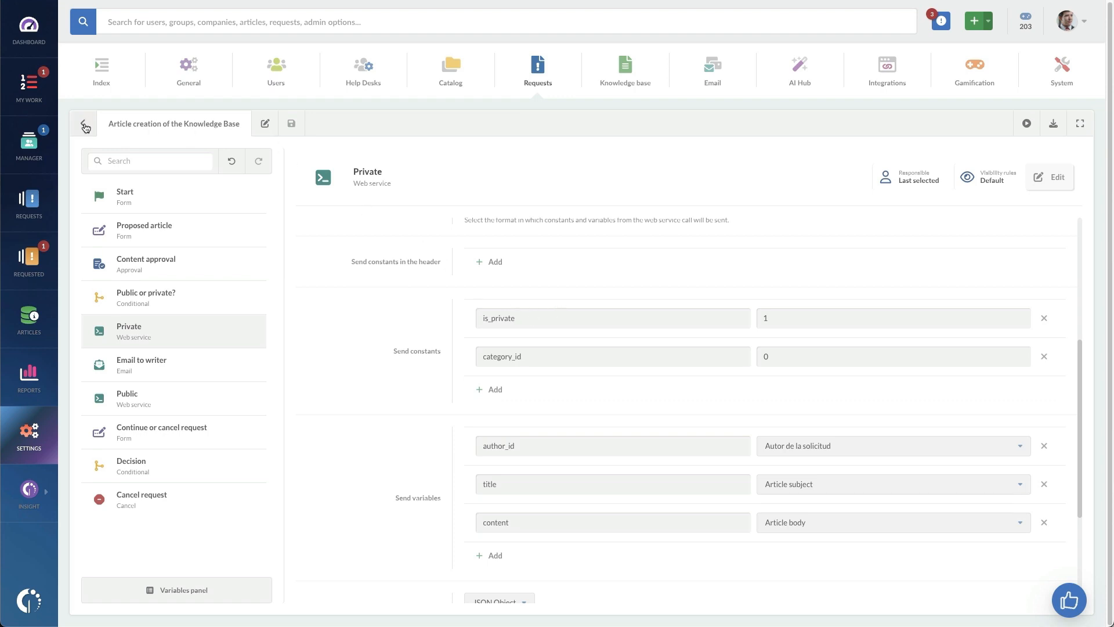
mouse_move(99, 150)
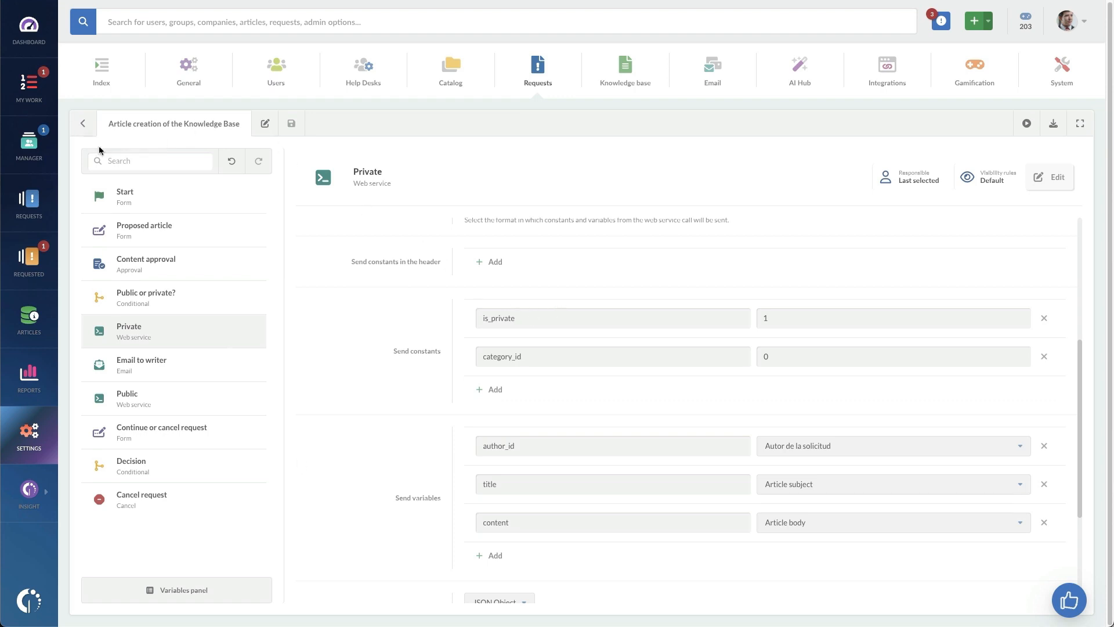
scroll(down, 3)
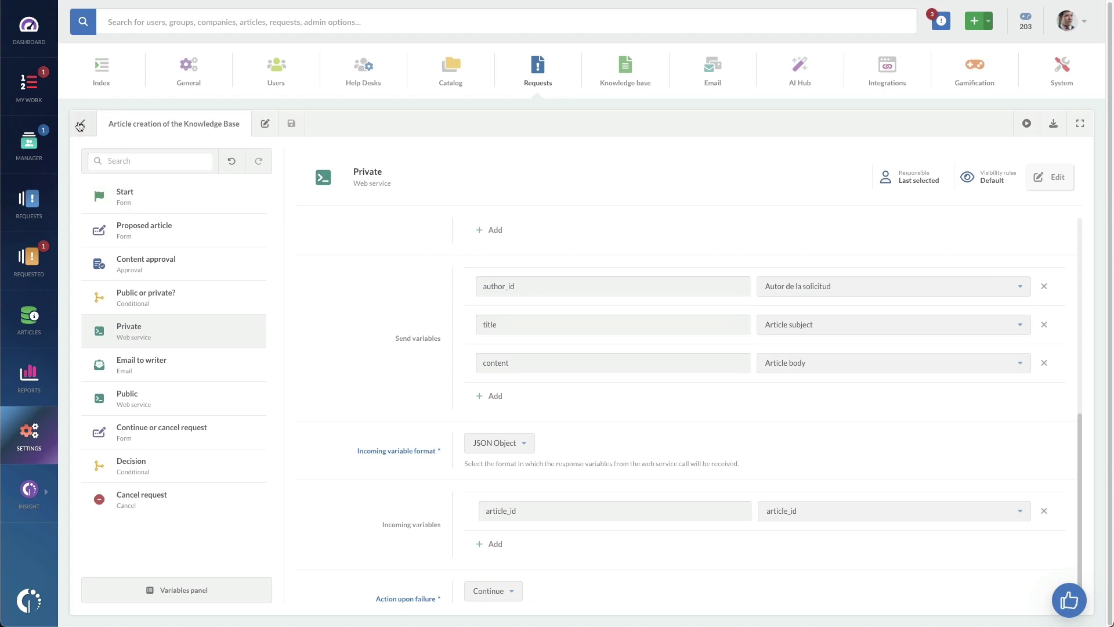
- Leave the Email to writer confirmation message and return to the article-creation workflow diagram
click(83, 124)
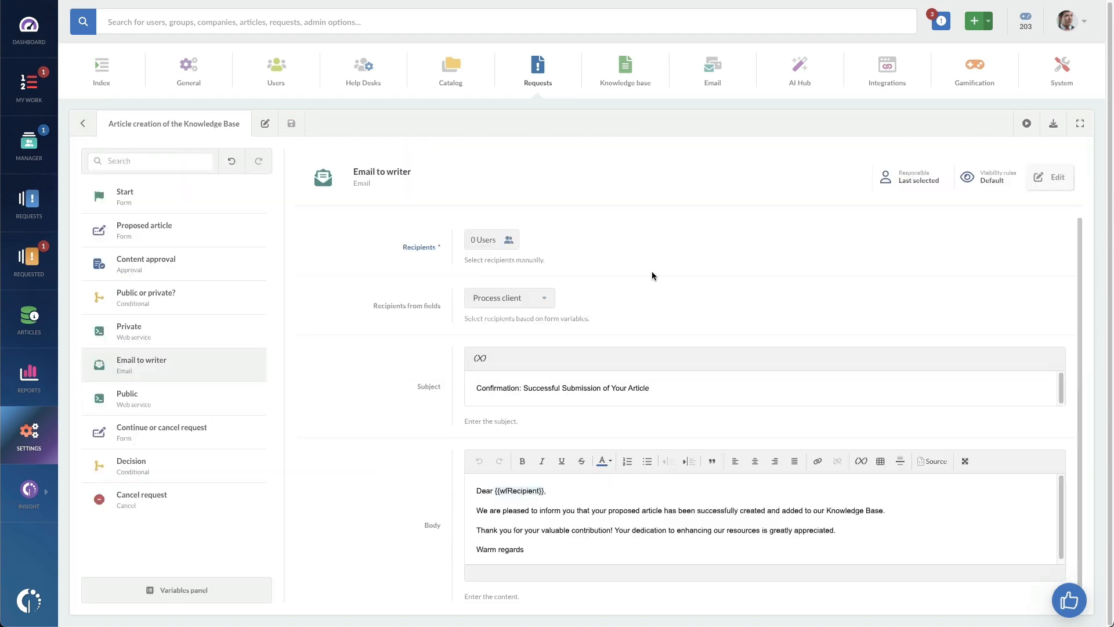
click(676, 387)
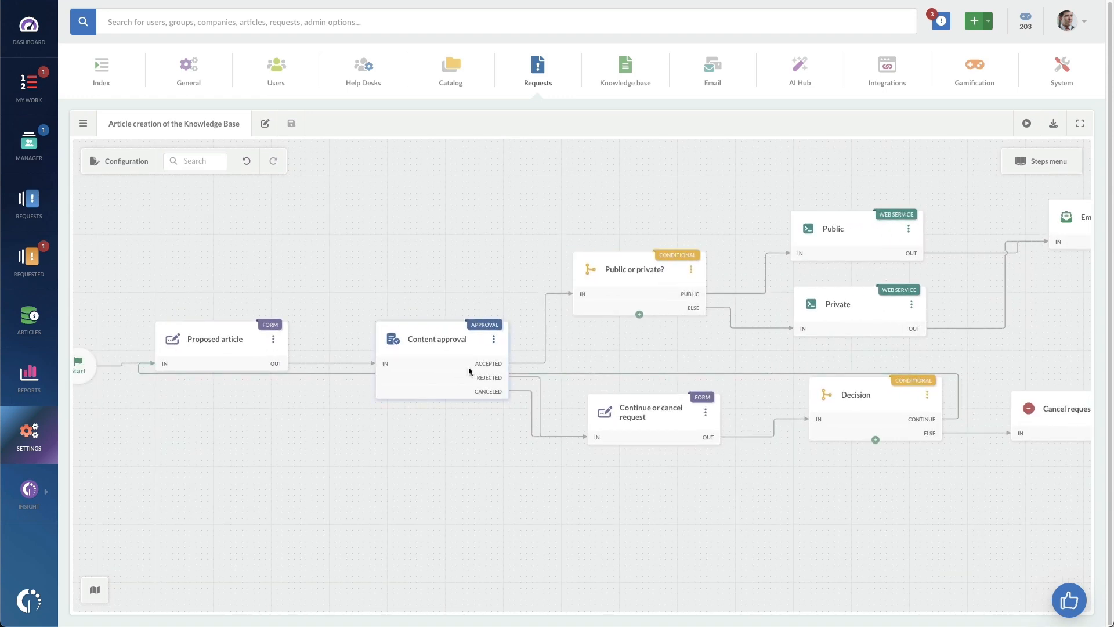
- Review the Proposed article form's fields, then return to the workflow diagram
click(215, 339)
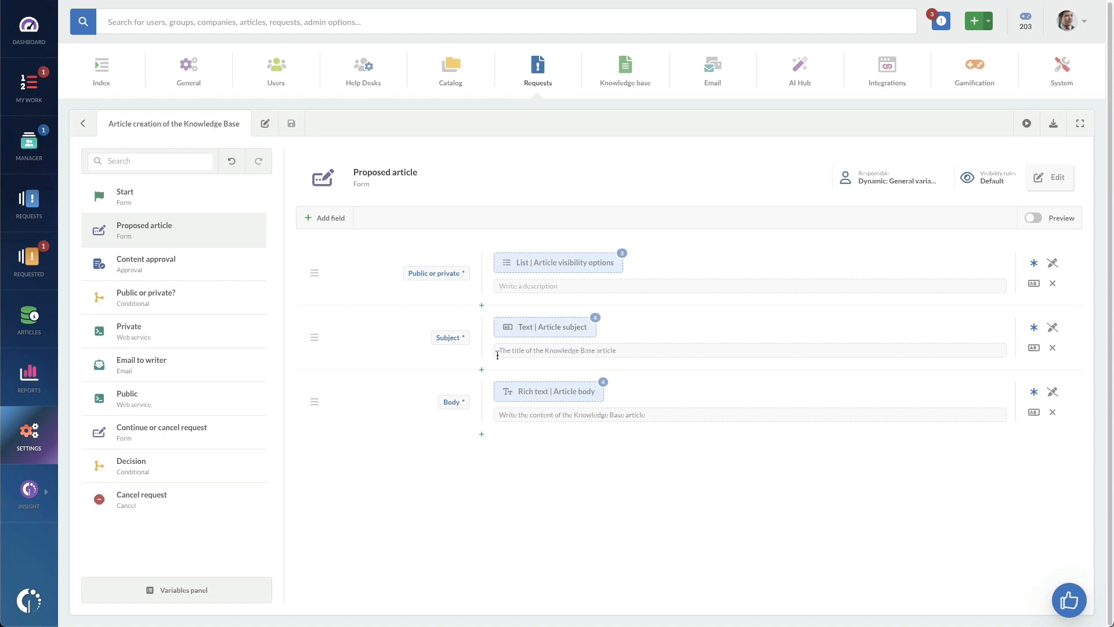
click(83, 123)
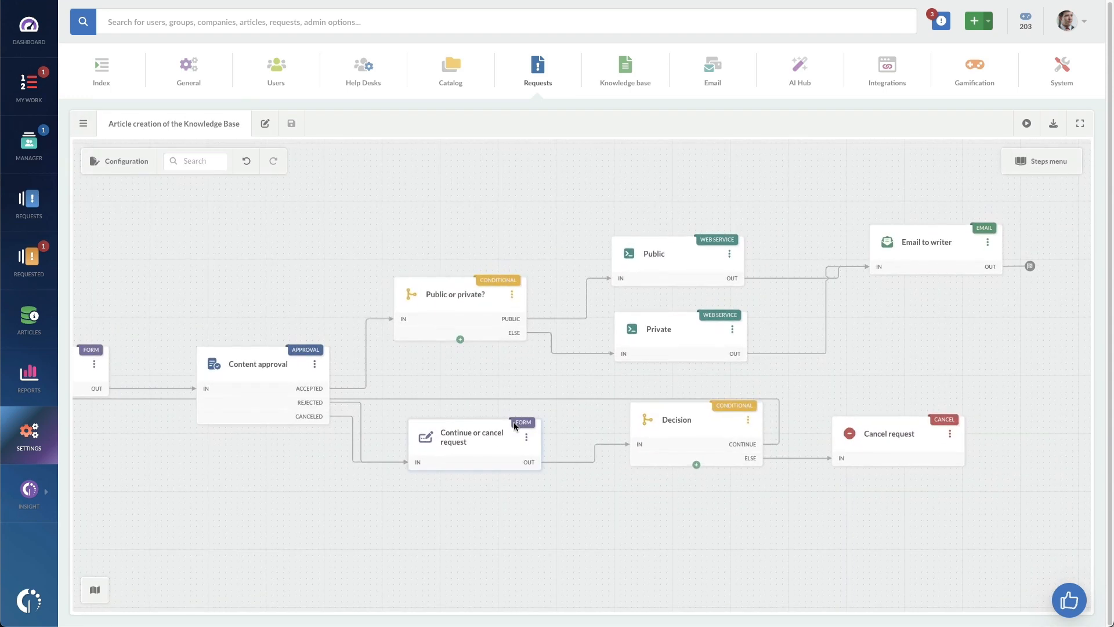
mouse_move(523, 422)
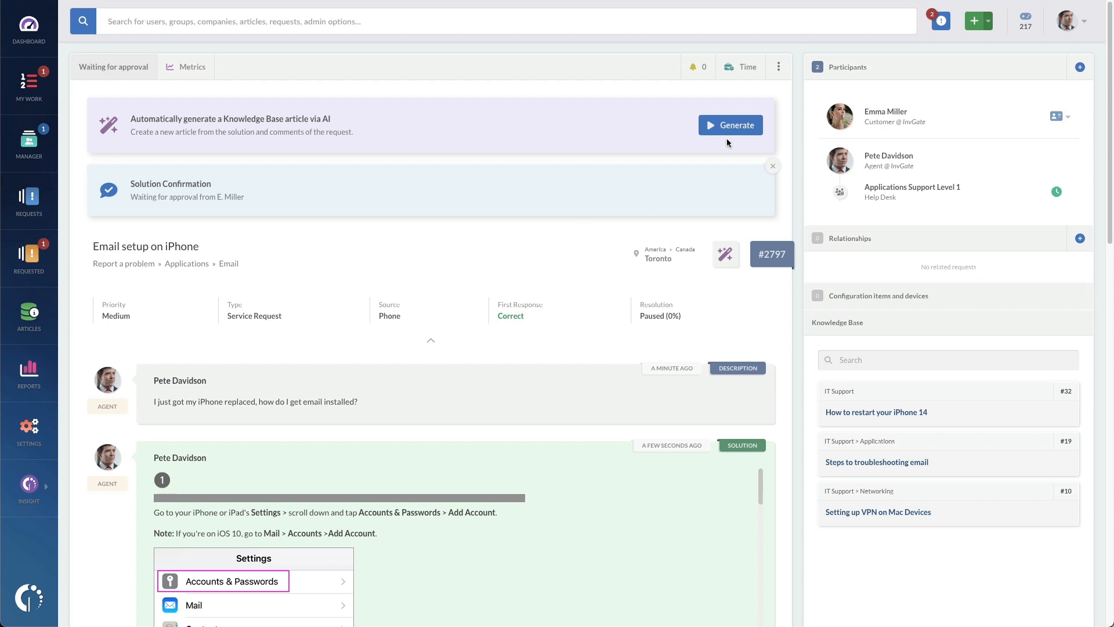
- Generate the 'Setting Up Email on iPhone' draft article from request #2797's comments with AI
click(730, 124)
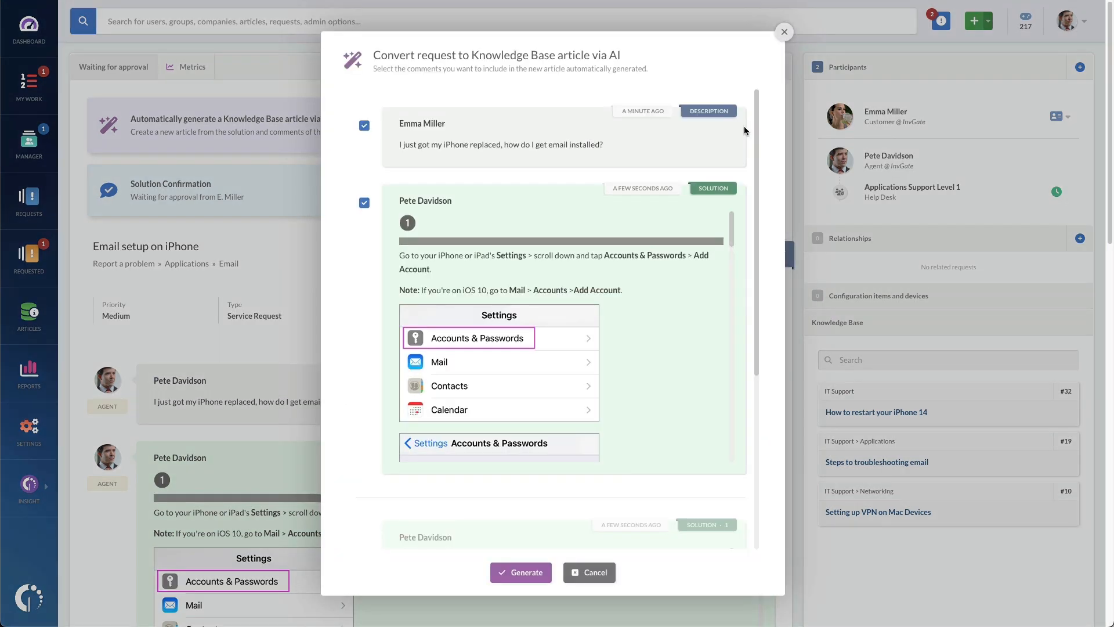
click(364, 125)
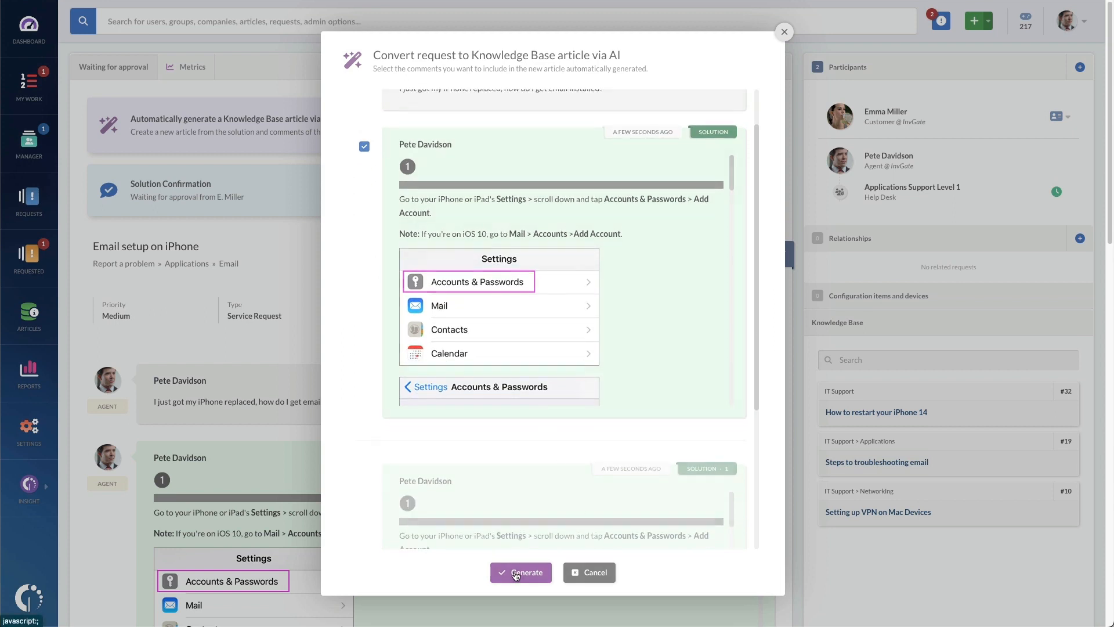
click(521, 573)
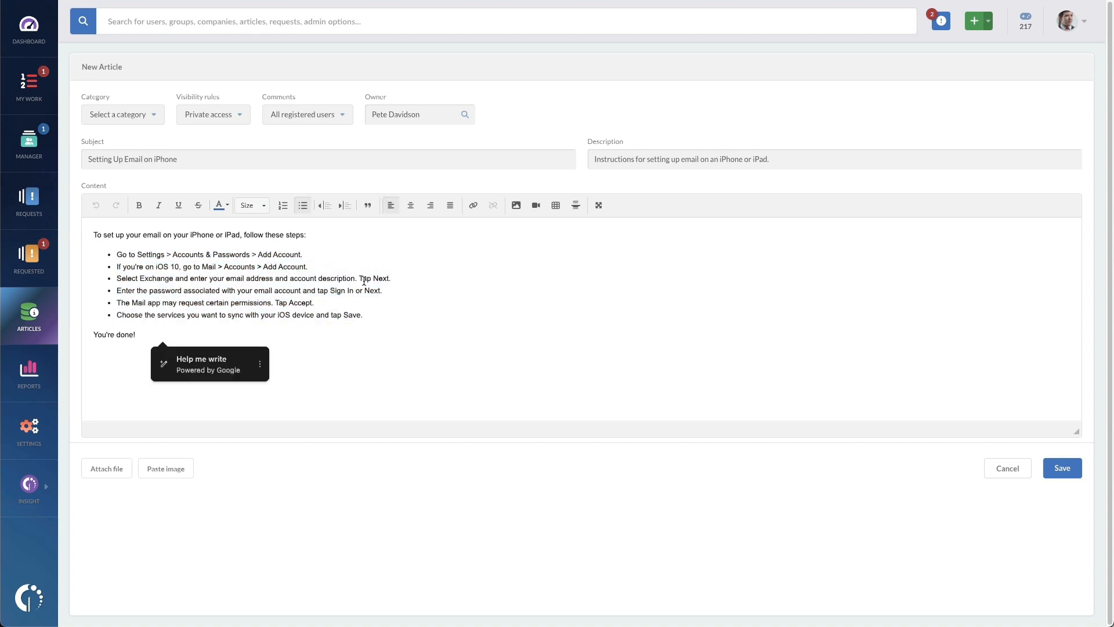
click(381, 290)
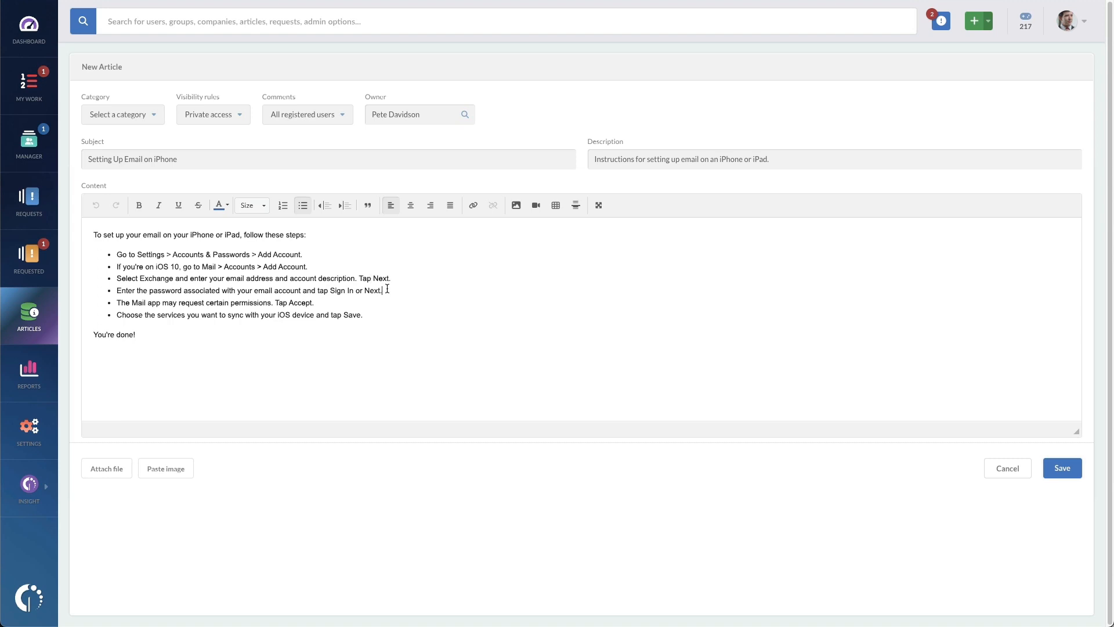